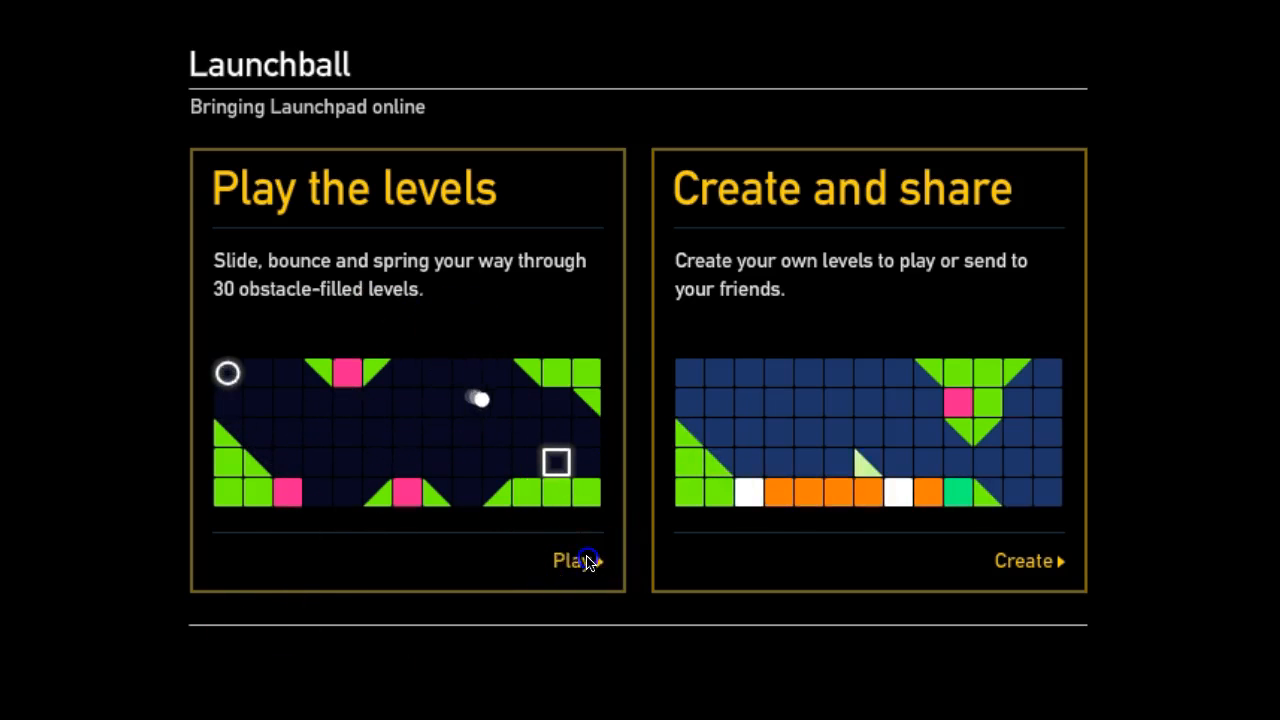
Enter Play the levels as a new player and start the Blown away warm-up level.
{"action": "left_click", "coordinate": [570, 560]}
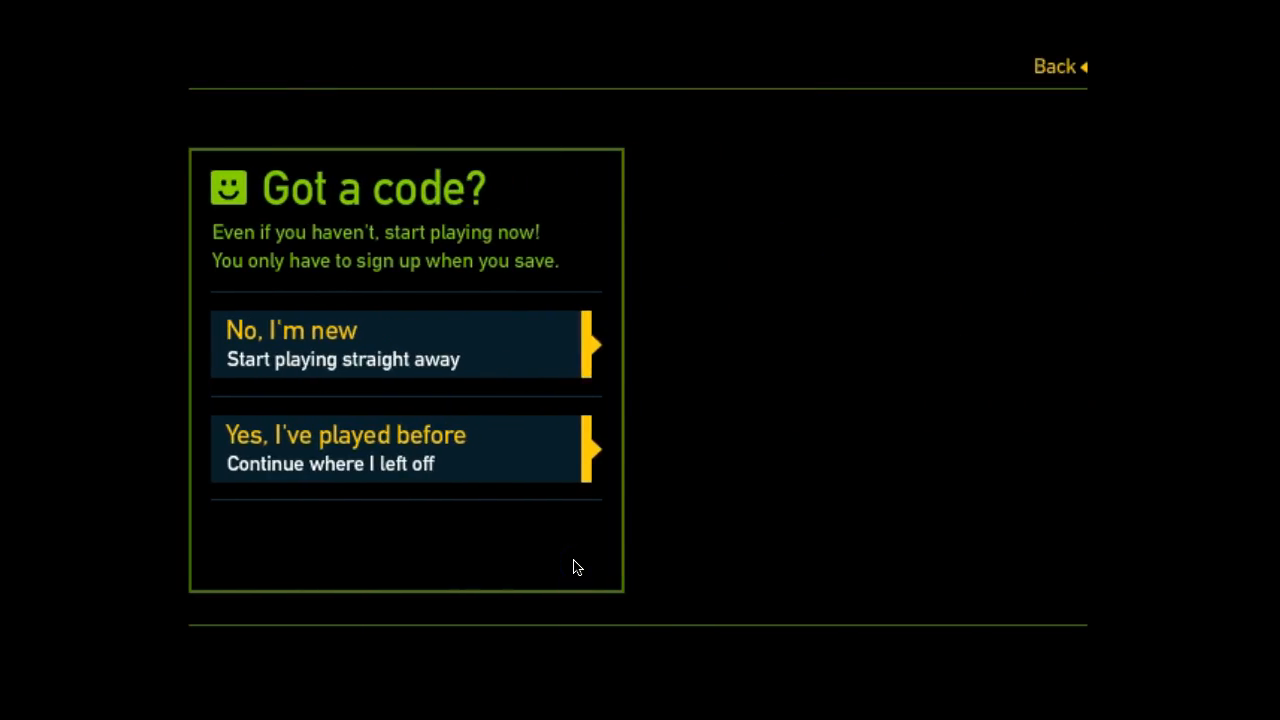
{"action": "mouse_move", "coordinate": [320, 345]}
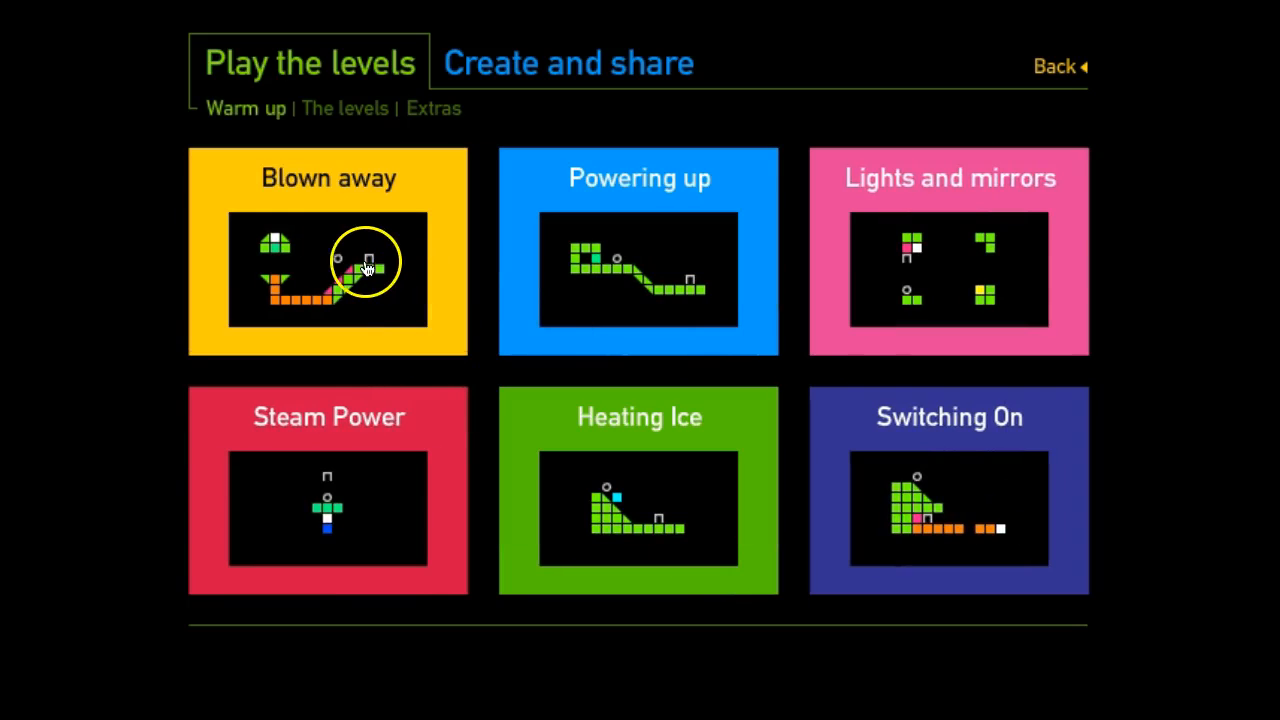
{"action": "left_click", "coordinate": [328, 270]}
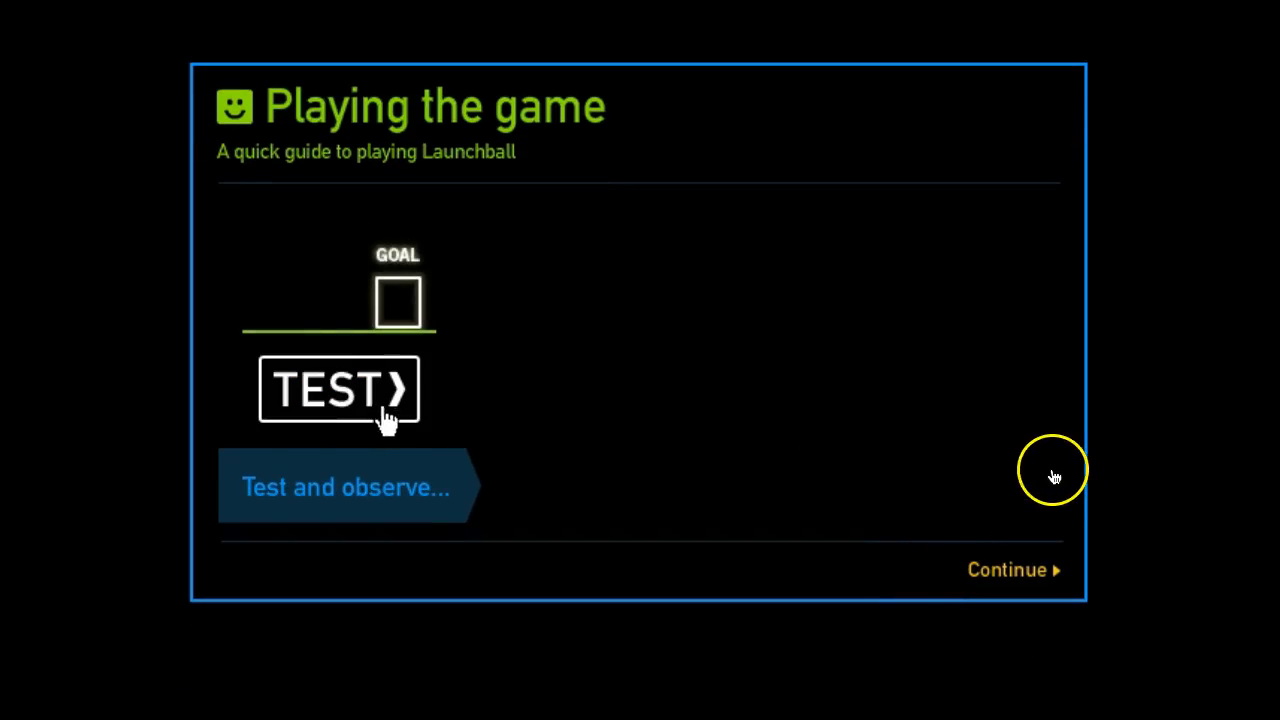
Advance the guide through Test, Place your blocks and See if it worked.
{"action": "left_click", "coordinate": [338, 389]}
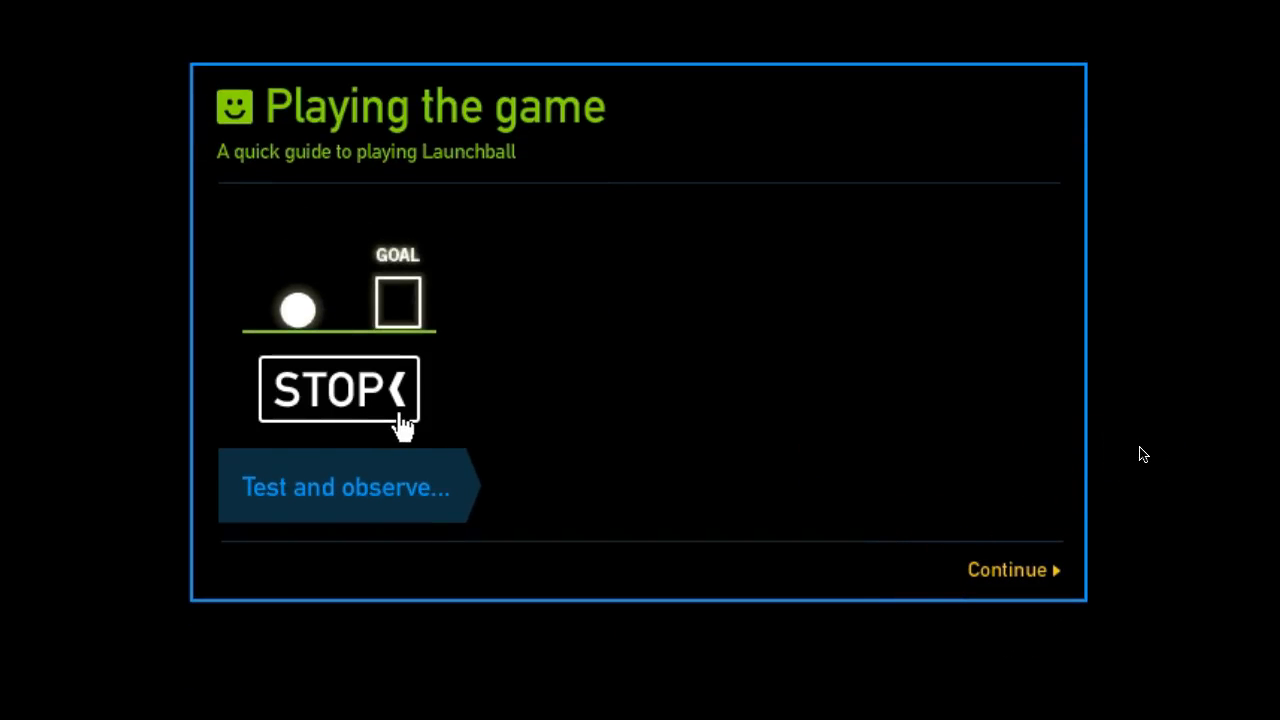
{"action": "left_click", "coordinate": [338, 389]}
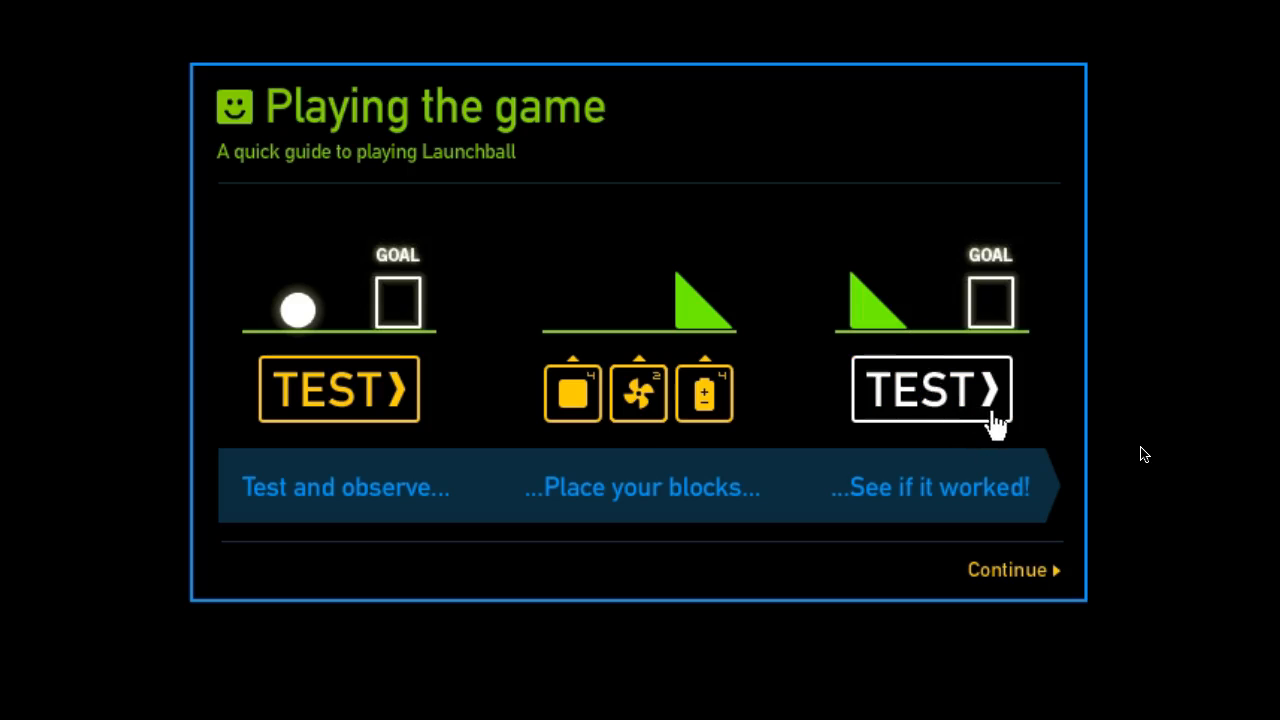
{"action": "left_click", "coordinate": [930, 389]}
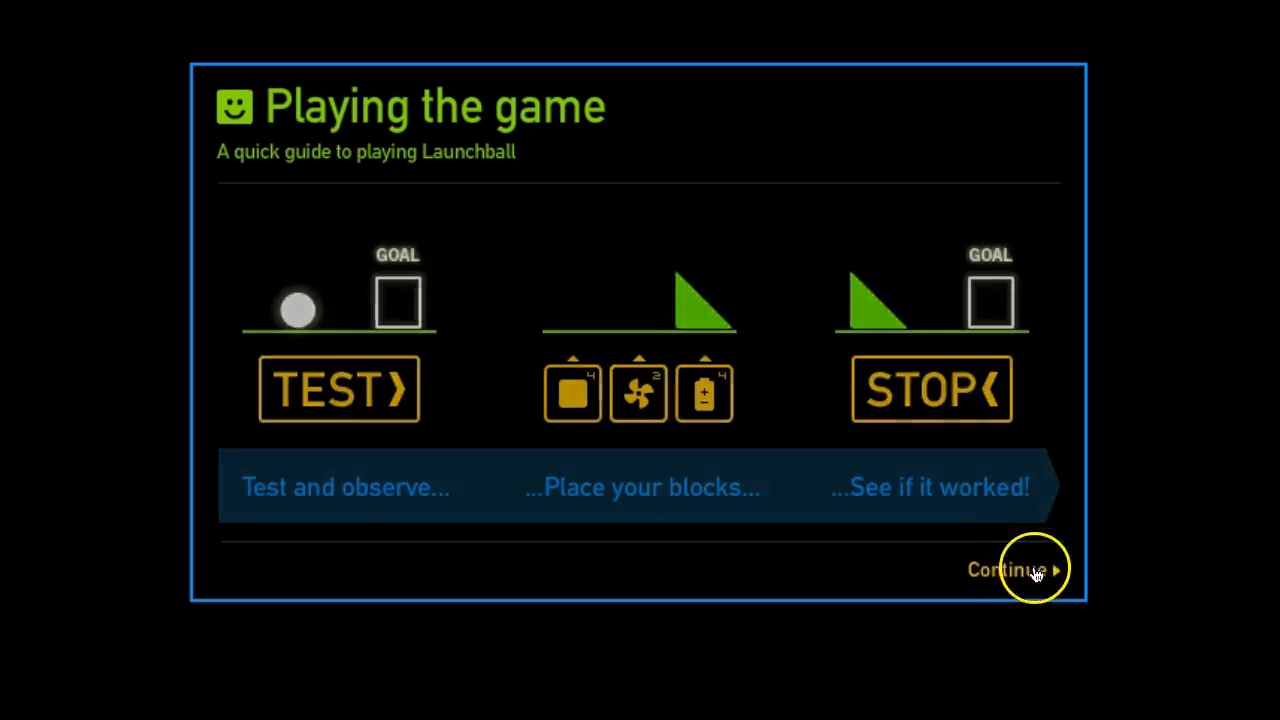
Close the guide, test-run Blown away once, stop it, and read the battery block's info.
{"action": "left_click", "coordinate": [1013, 569]}
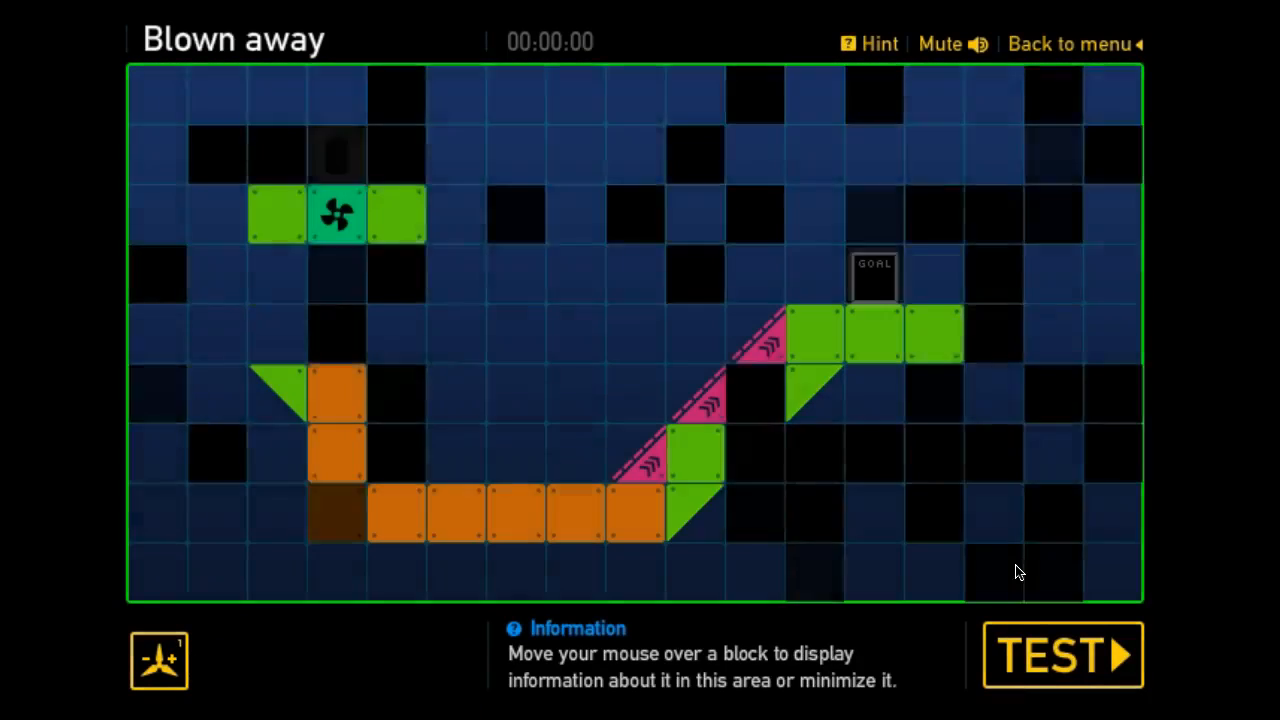
{"action": "left_click", "coordinate": [1060, 655]}
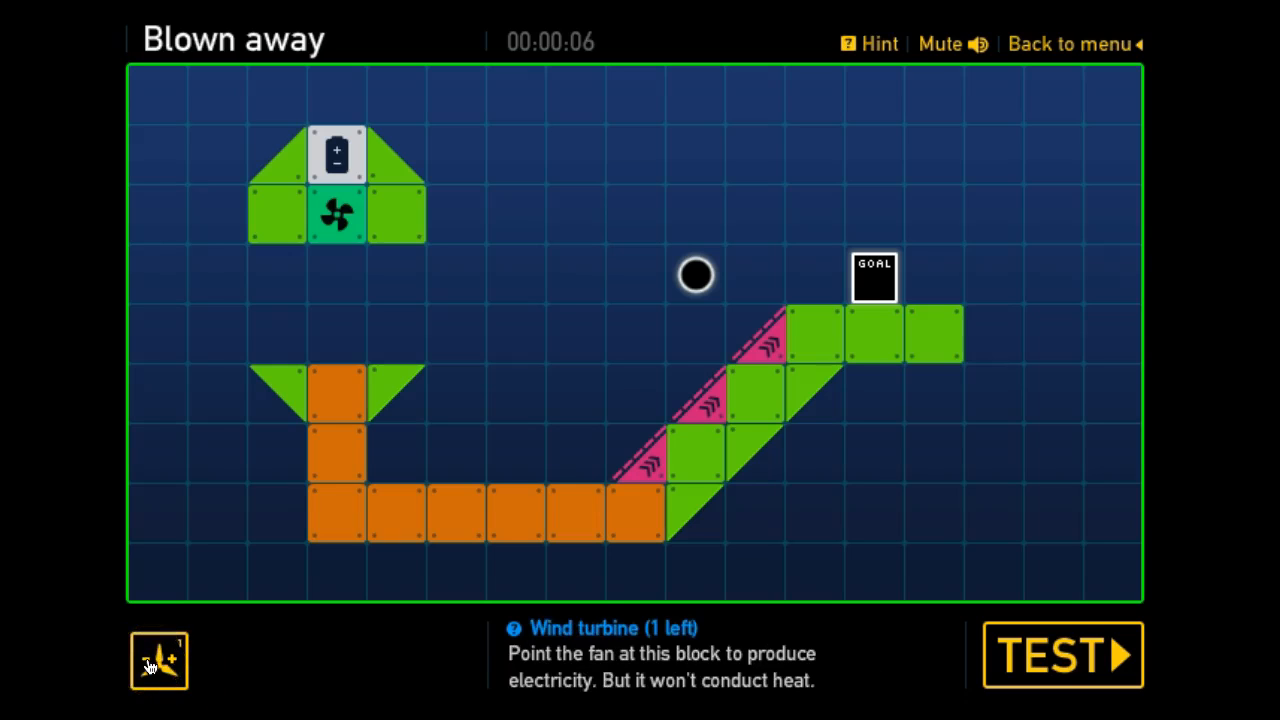
{"action": "left_click", "coordinate": [158, 660]}
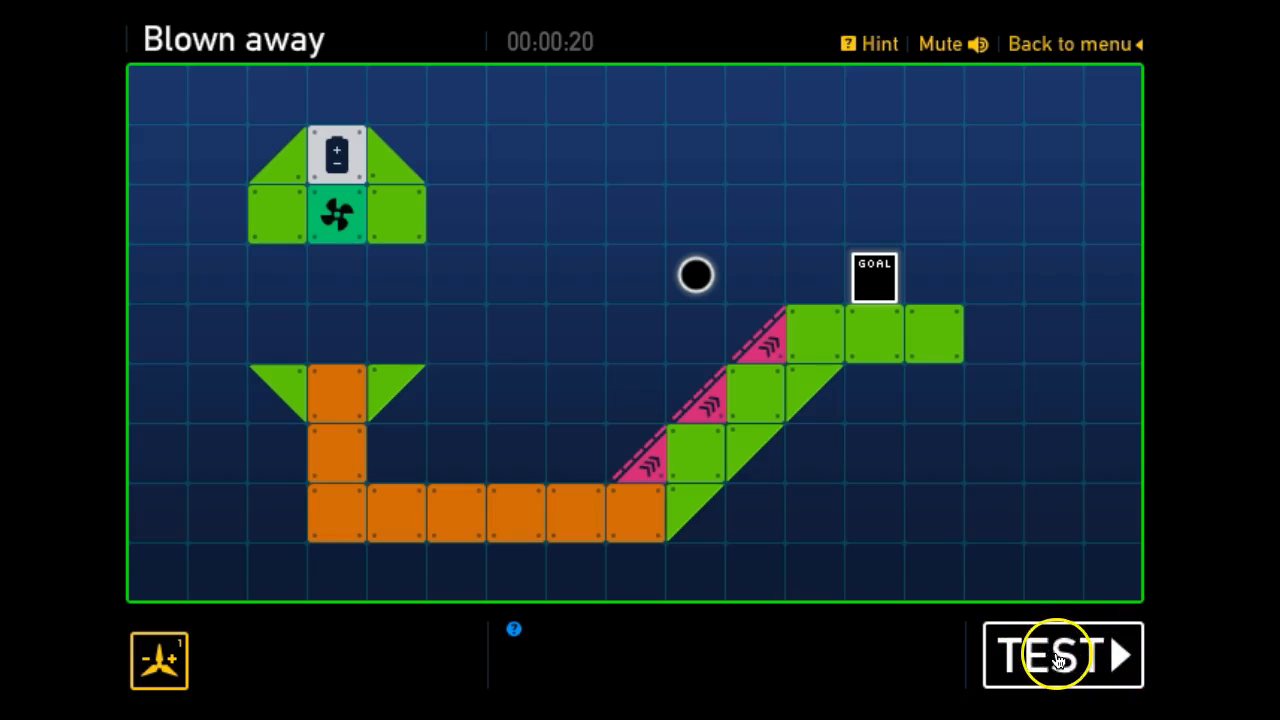
{"action": "left_click", "coordinate": [1060, 655]}
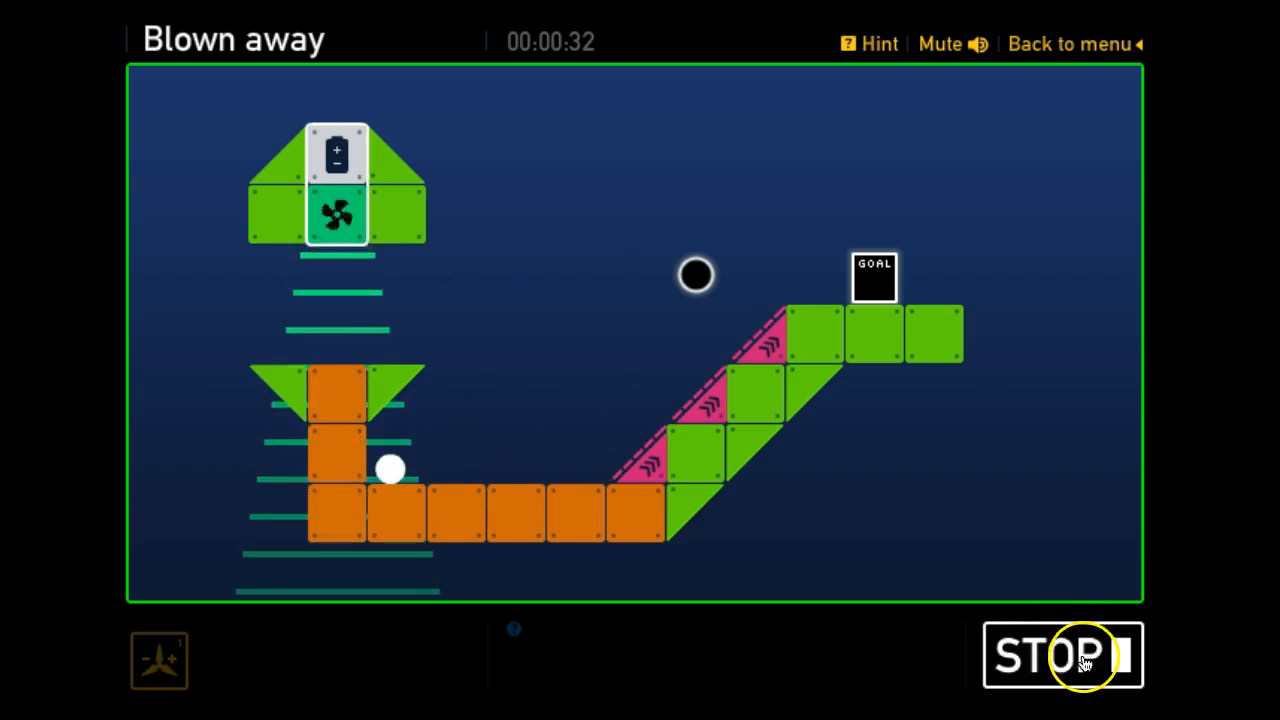
{"action": "left_click", "coordinate": [1062, 655]}
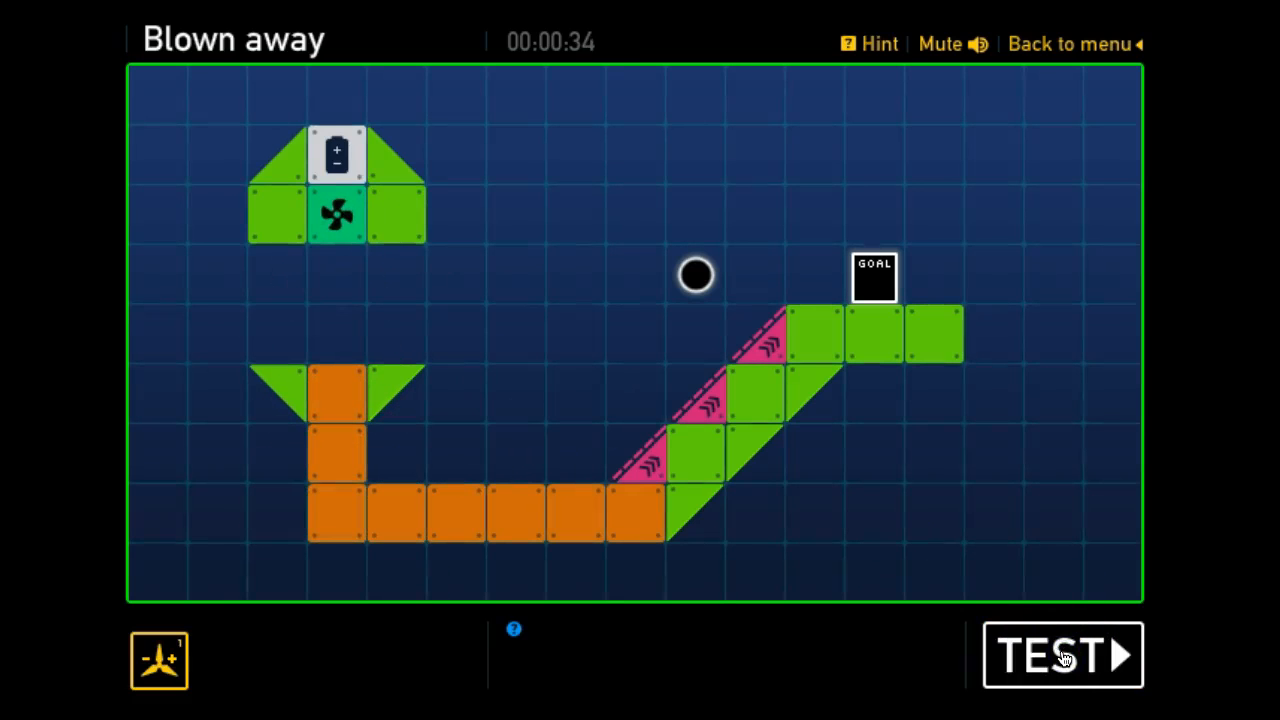
{"action": "mouse_move", "coordinate": [435, 150]}
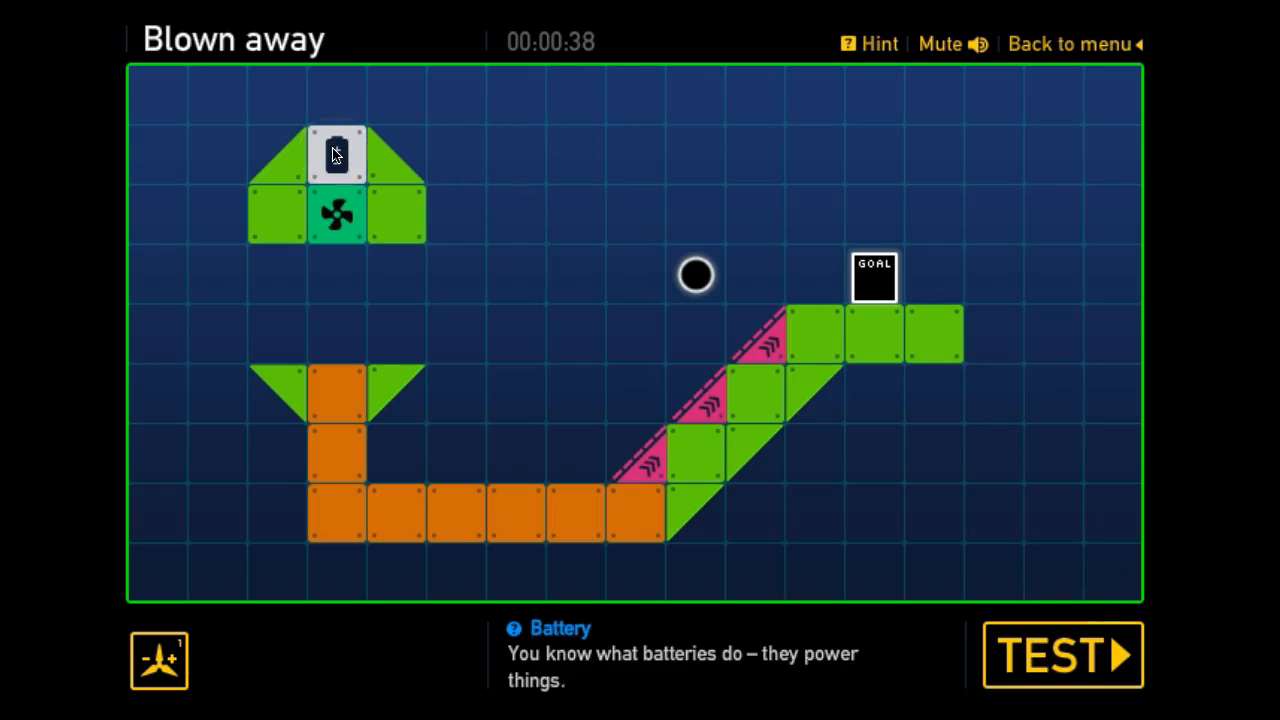
{"action": "left_click", "coordinate": [337, 218]}
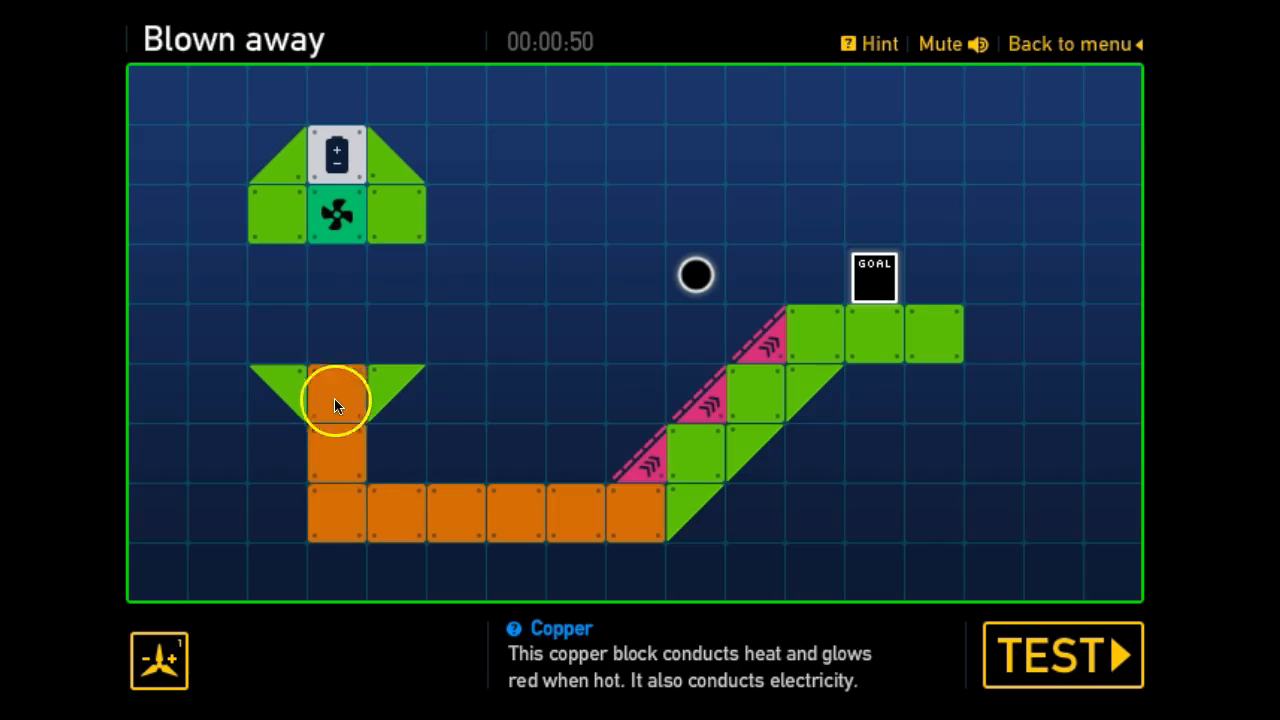
{"action": "mouse_move", "coordinate": [655, 465]}
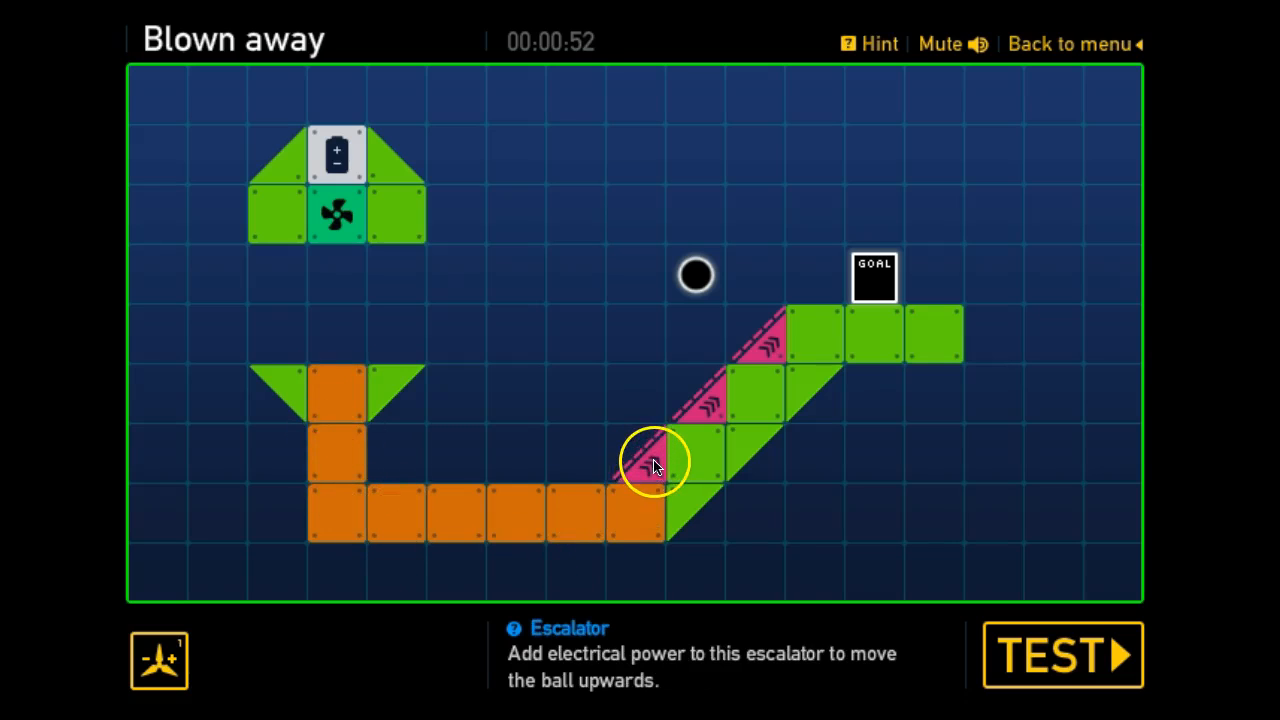
{"action": "mouse_move", "coordinate": [640, 435]}
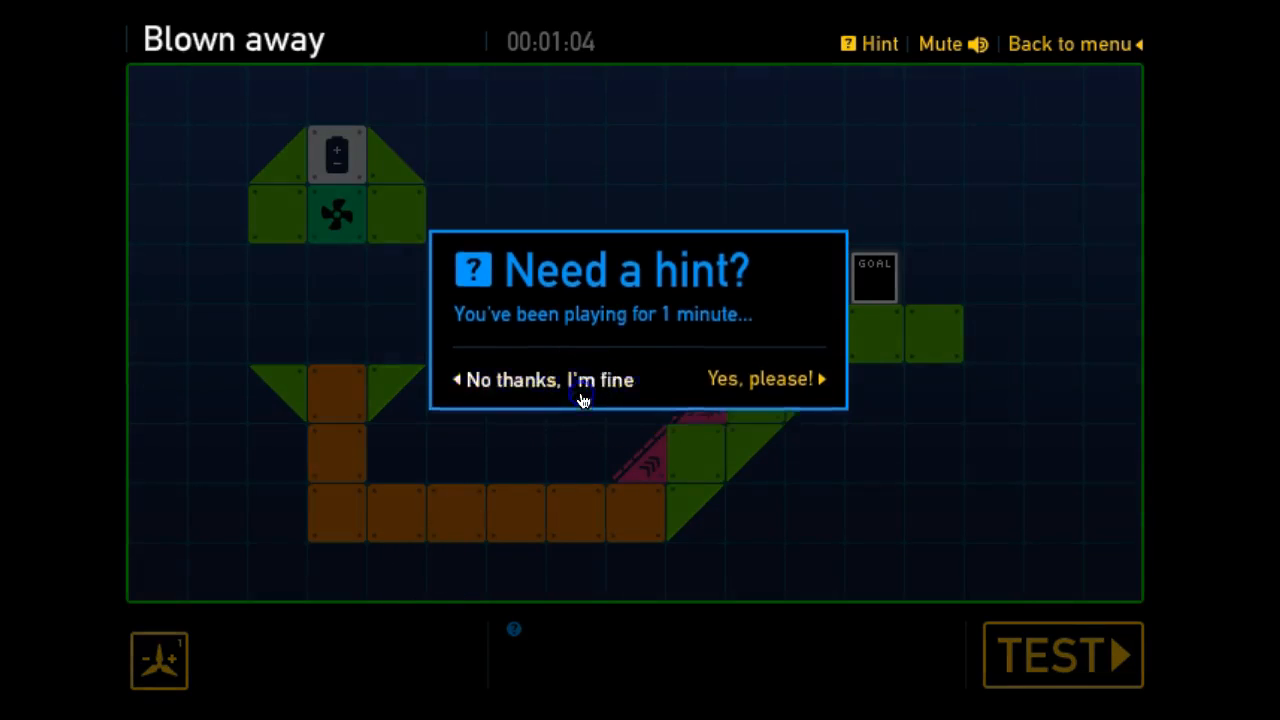
Decline the hint, power the fan with the placed block, test to finish Blown away and continue.
{"action": "left_click", "coordinate": [545, 379]}
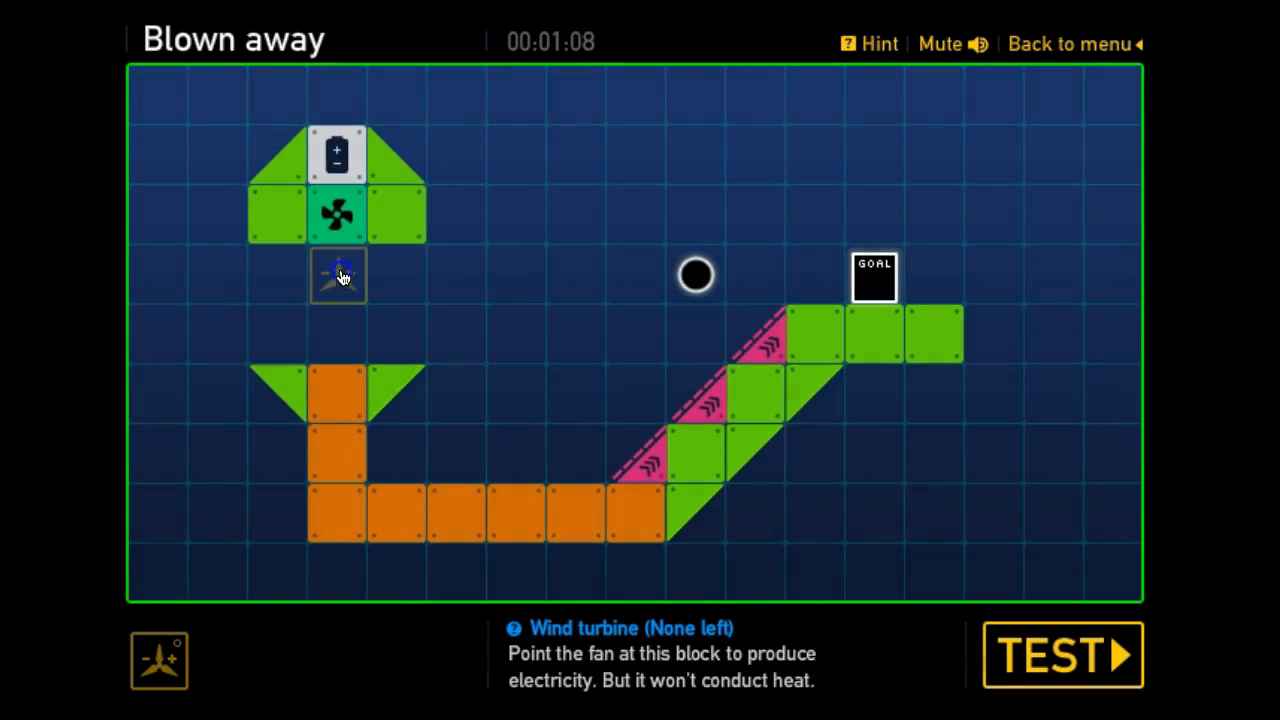
{"action": "left_click", "coordinate": [1062, 655]}
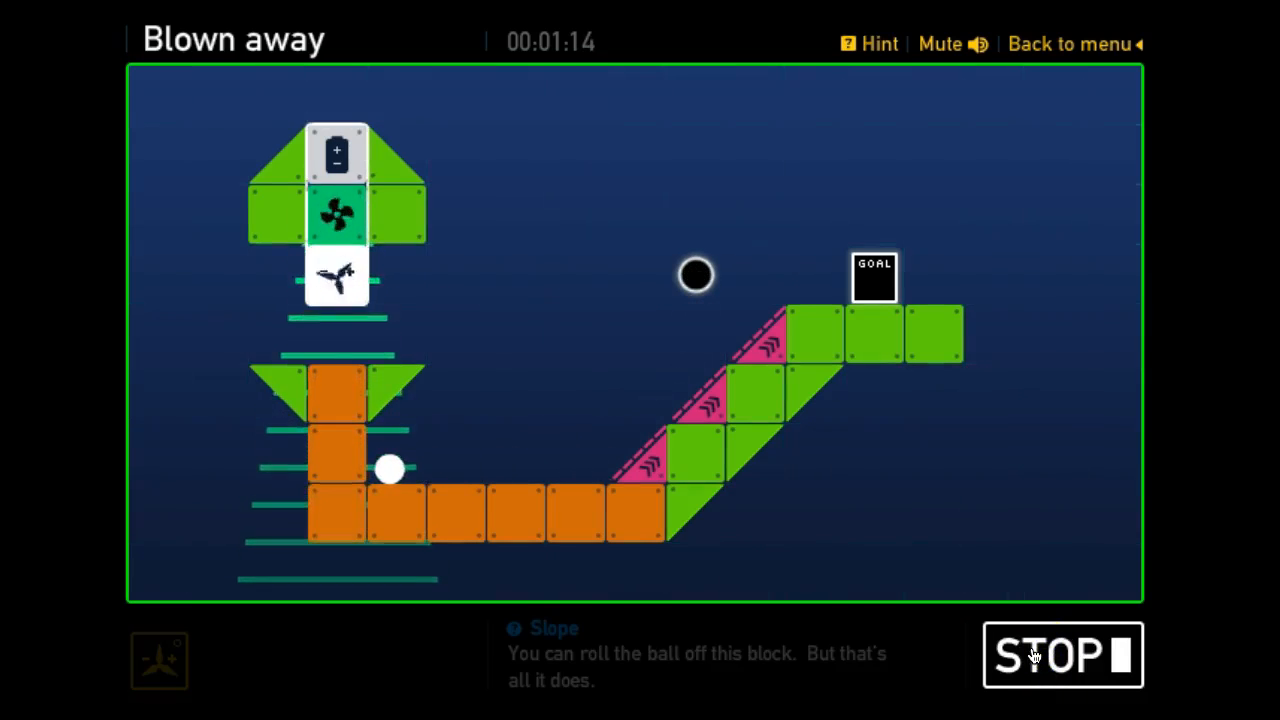
{"action": "left_click", "coordinate": [337, 270]}
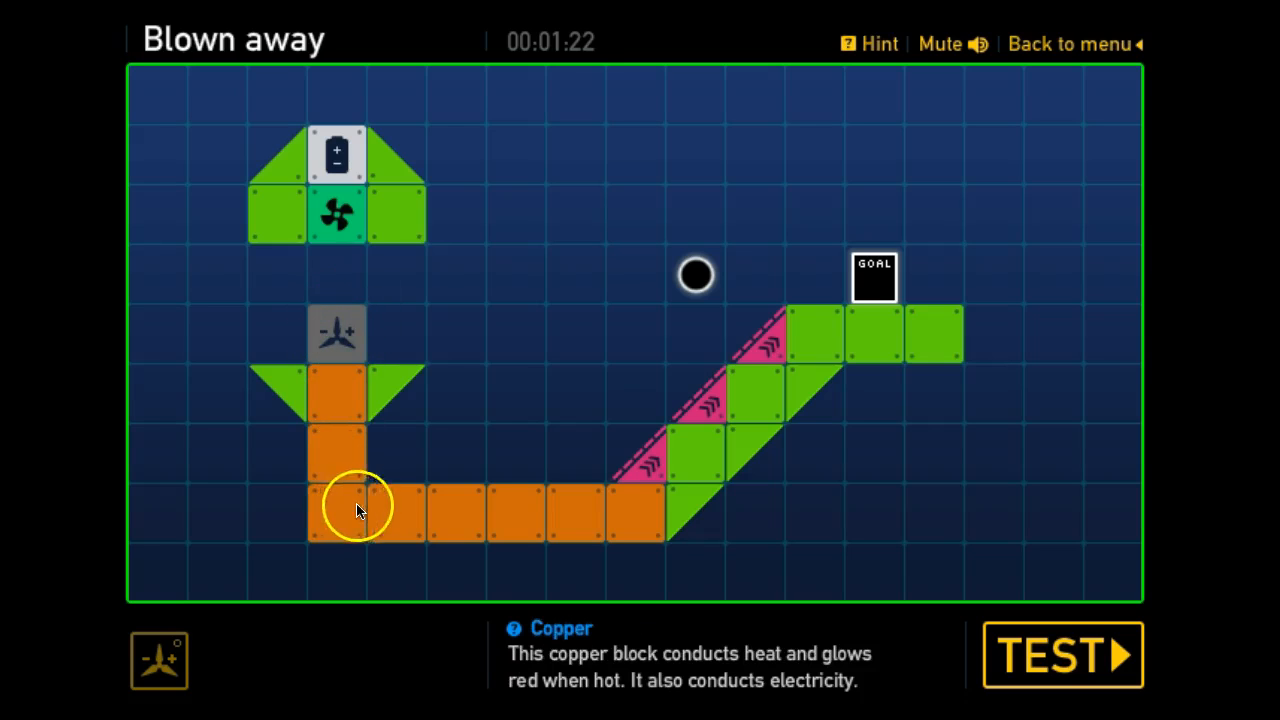
{"action": "mouse_move", "coordinate": [650, 470]}
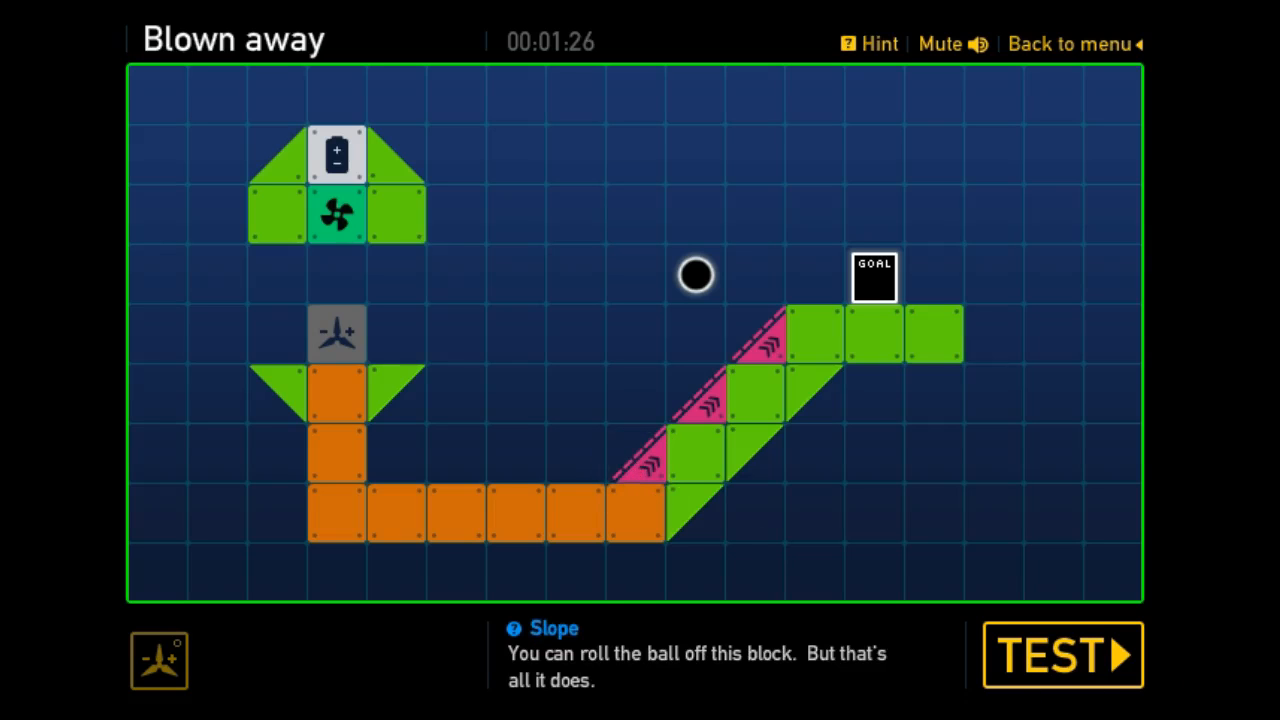
{"action": "left_click", "coordinate": [1062, 655]}
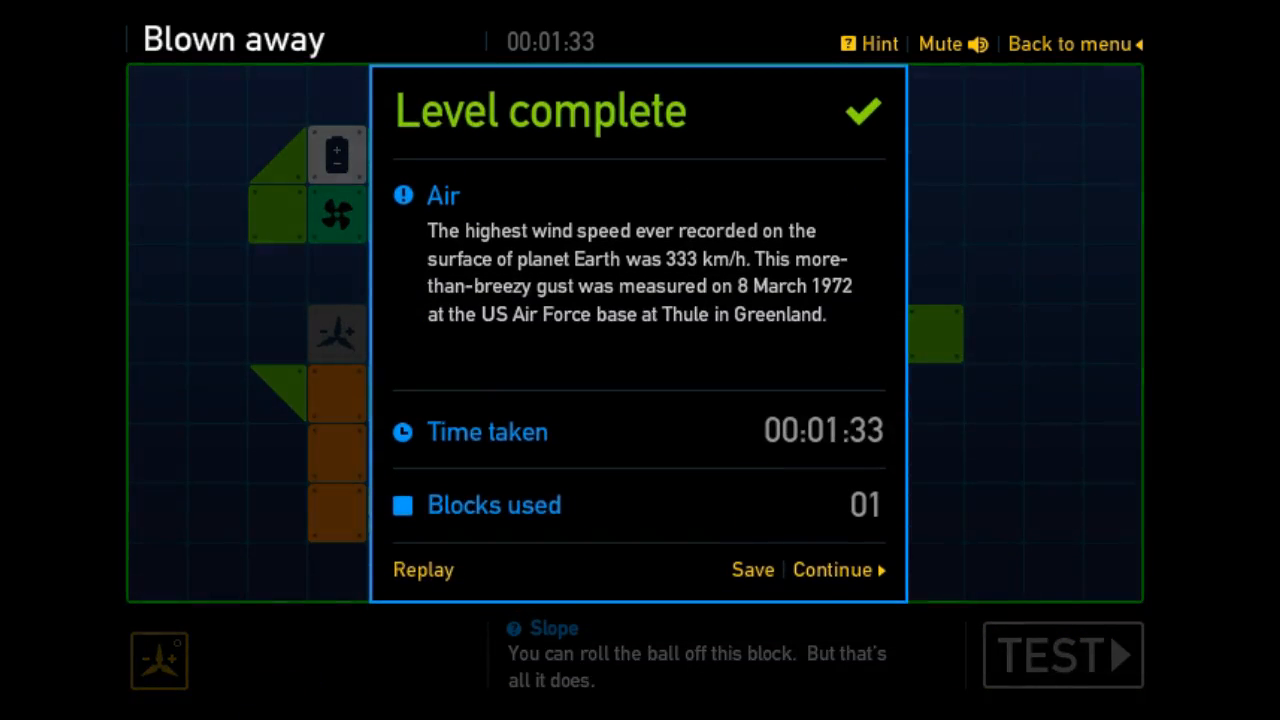
{"action": "mouse_move", "coordinate": [1000, 556]}
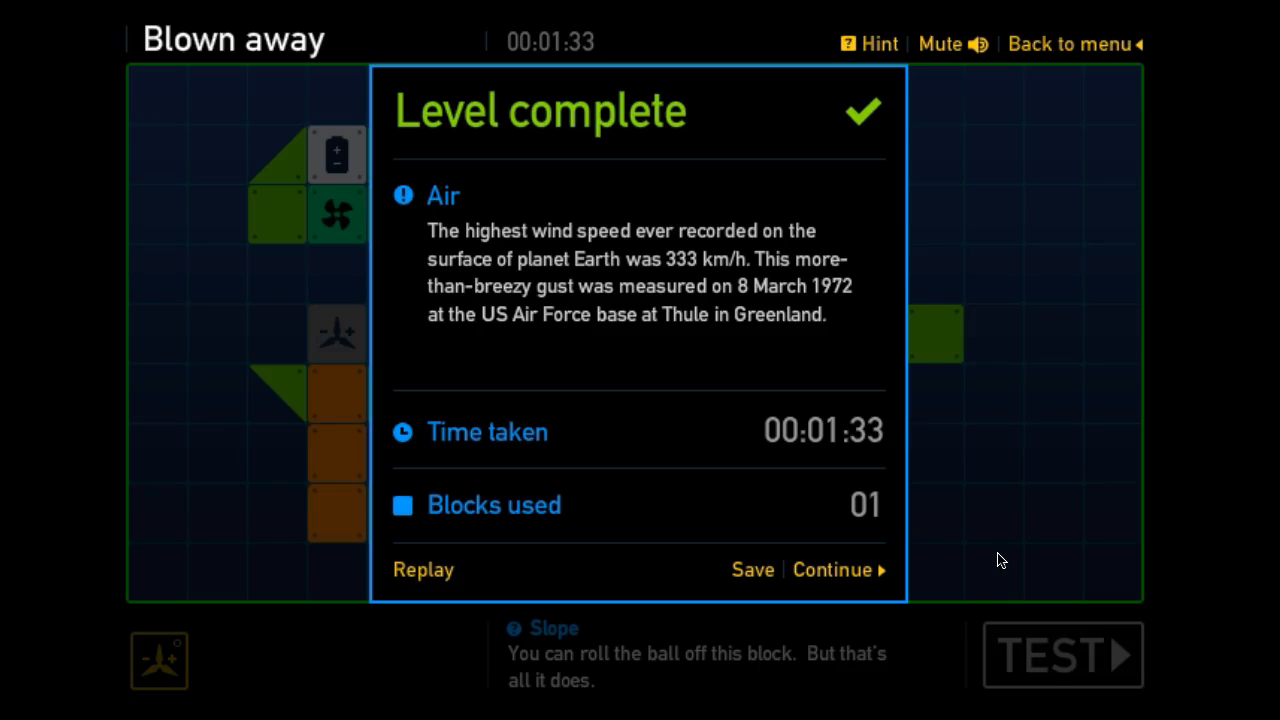
{"action": "left_click", "coordinate": [752, 569]}
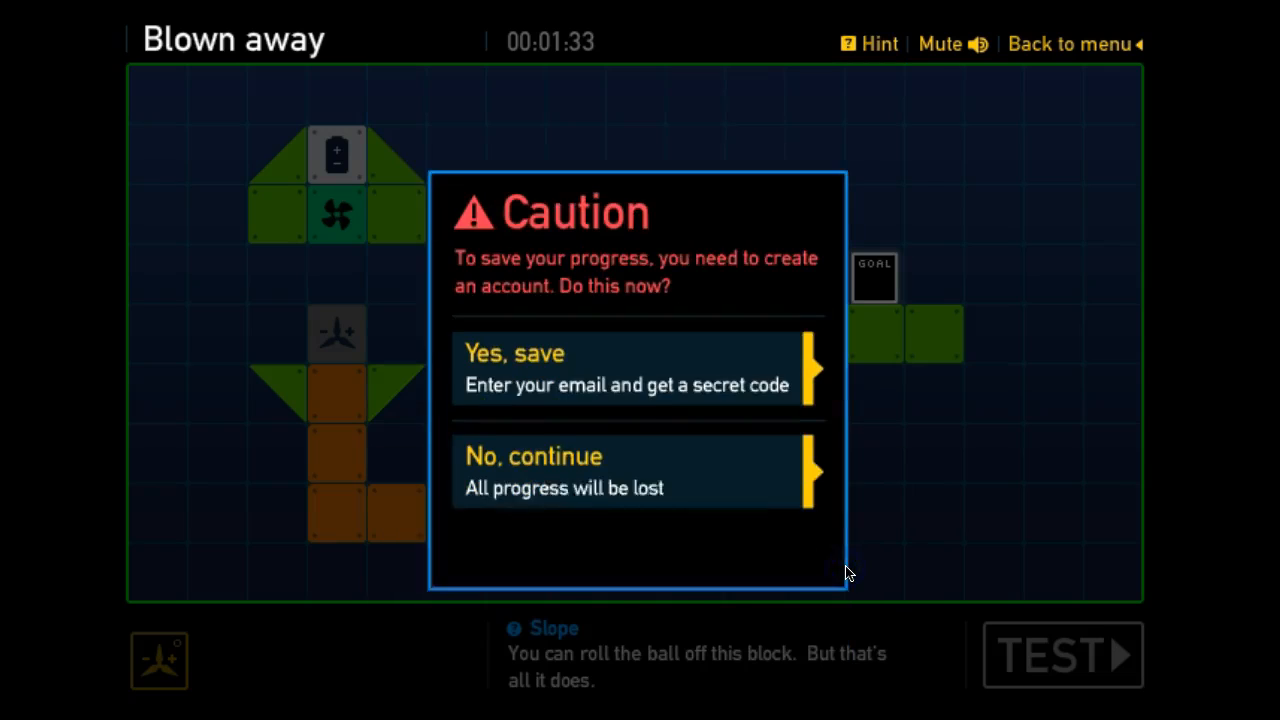
{"action": "mouse_move", "coordinate": [530, 418]}
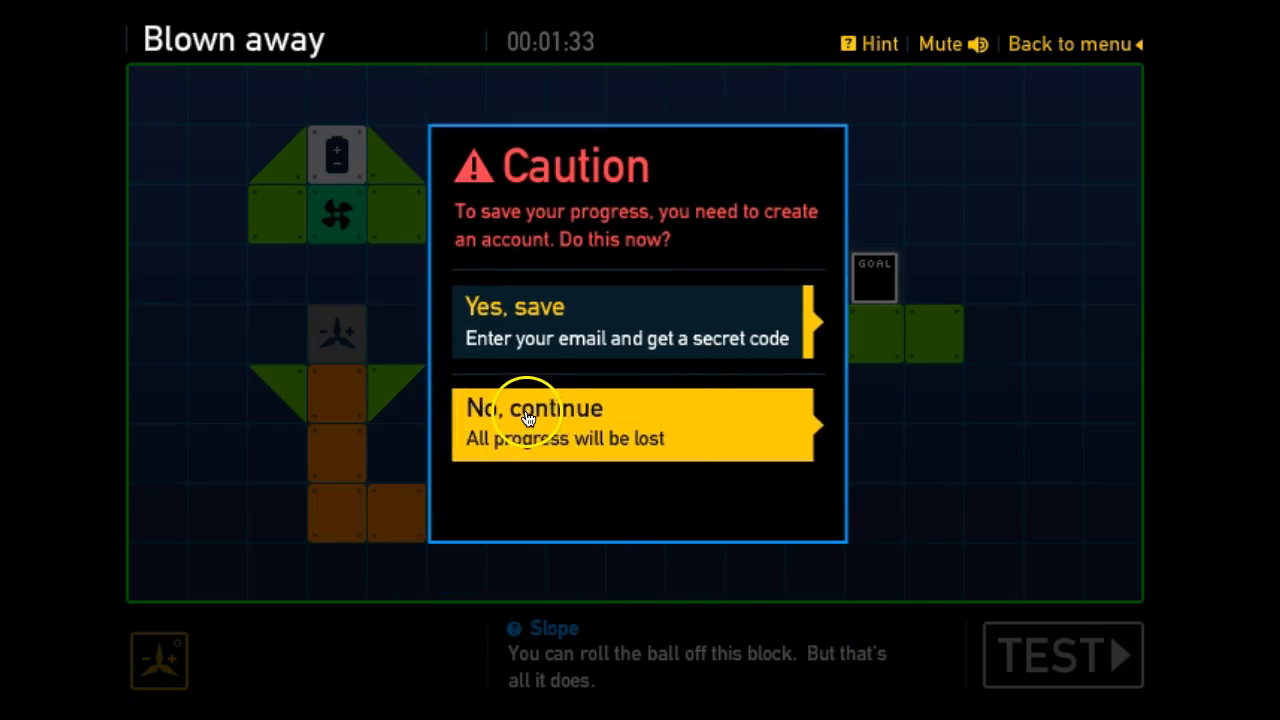
Continue without saving, place the battery beside the fan and test to complete Powering up.
{"action": "left_click", "coordinate": [533, 408]}
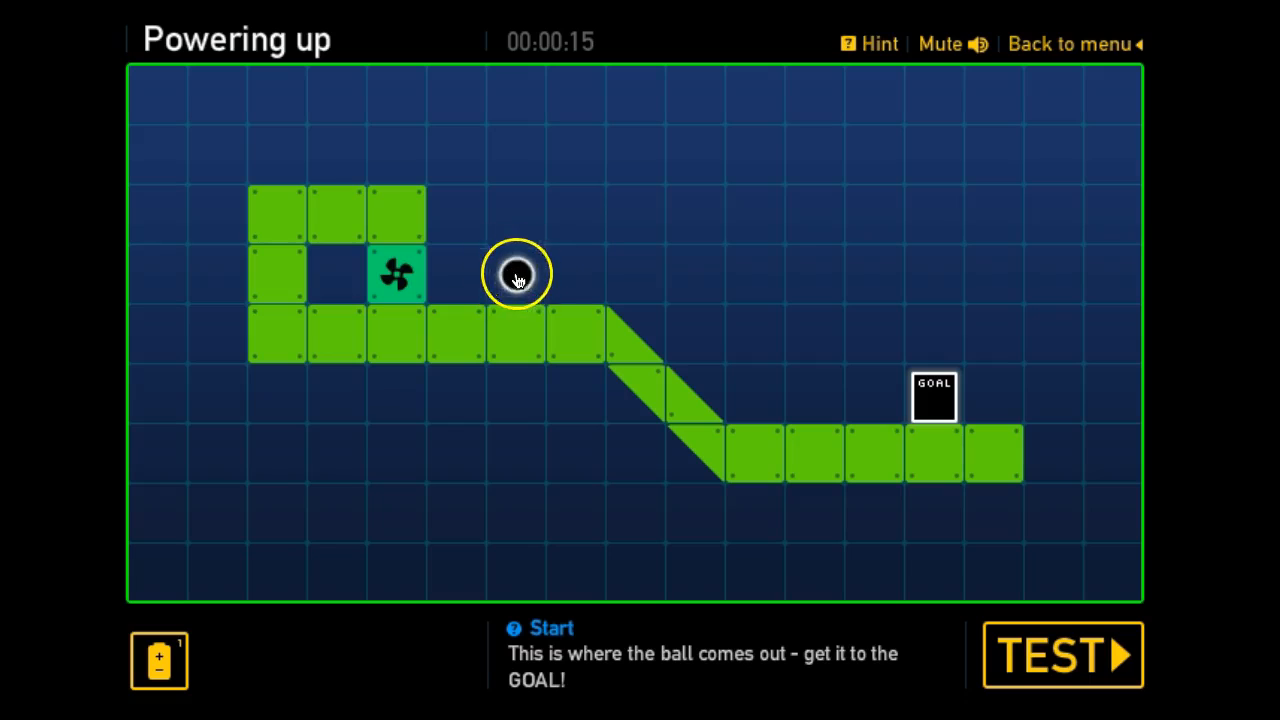
{"action": "left_click", "coordinate": [1061, 655]}
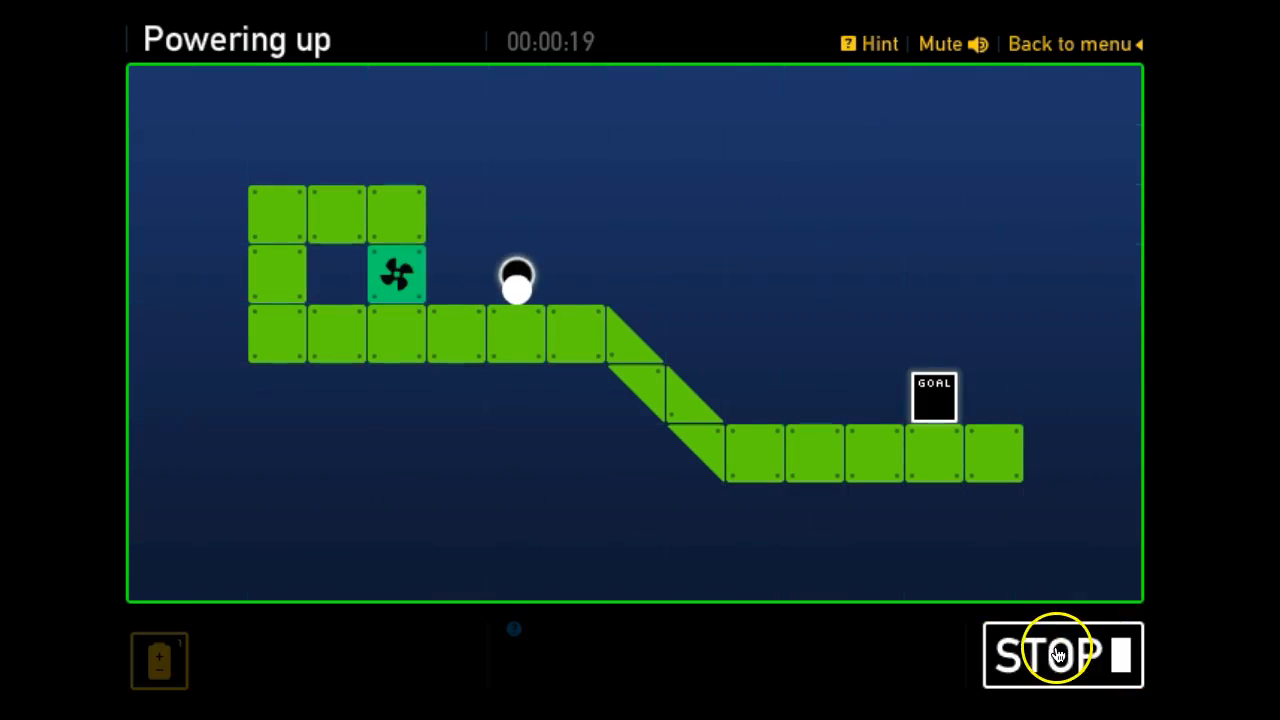
{"action": "left_click", "coordinate": [1062, 655]}
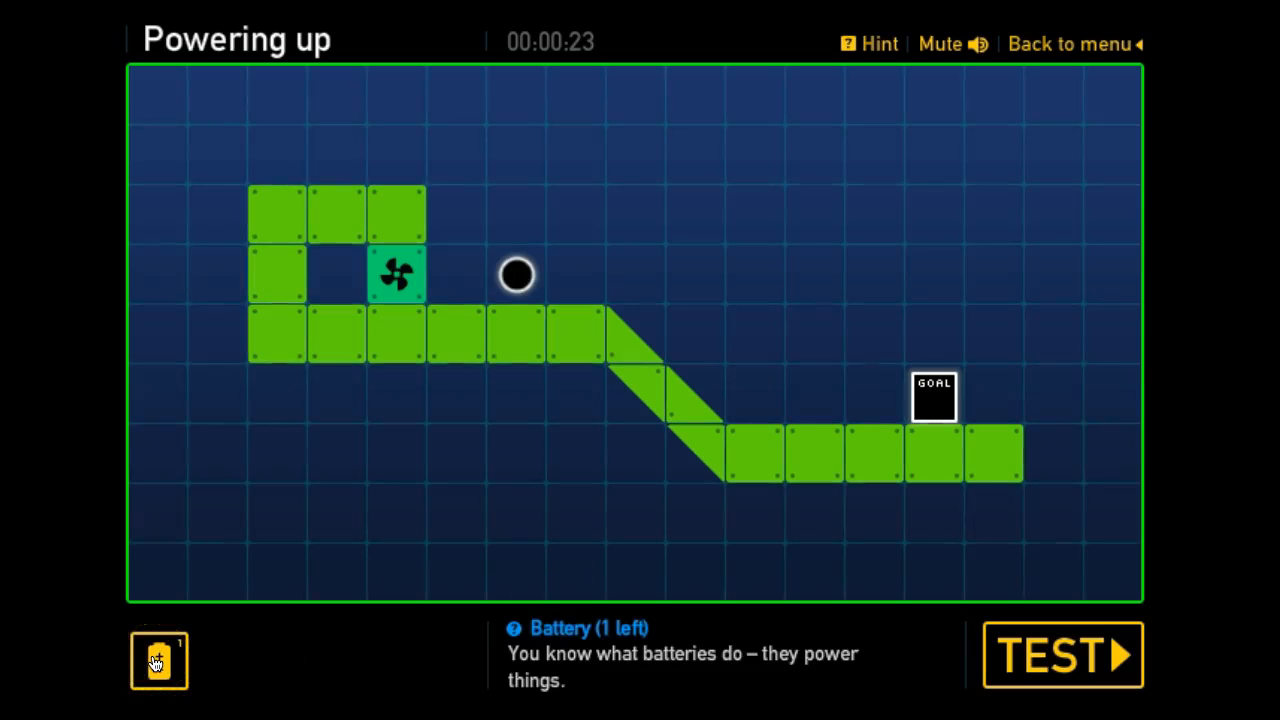
{"action": "left_click_drag", "start_coordinate": [159, 660], "coordinate": [337, 273]}
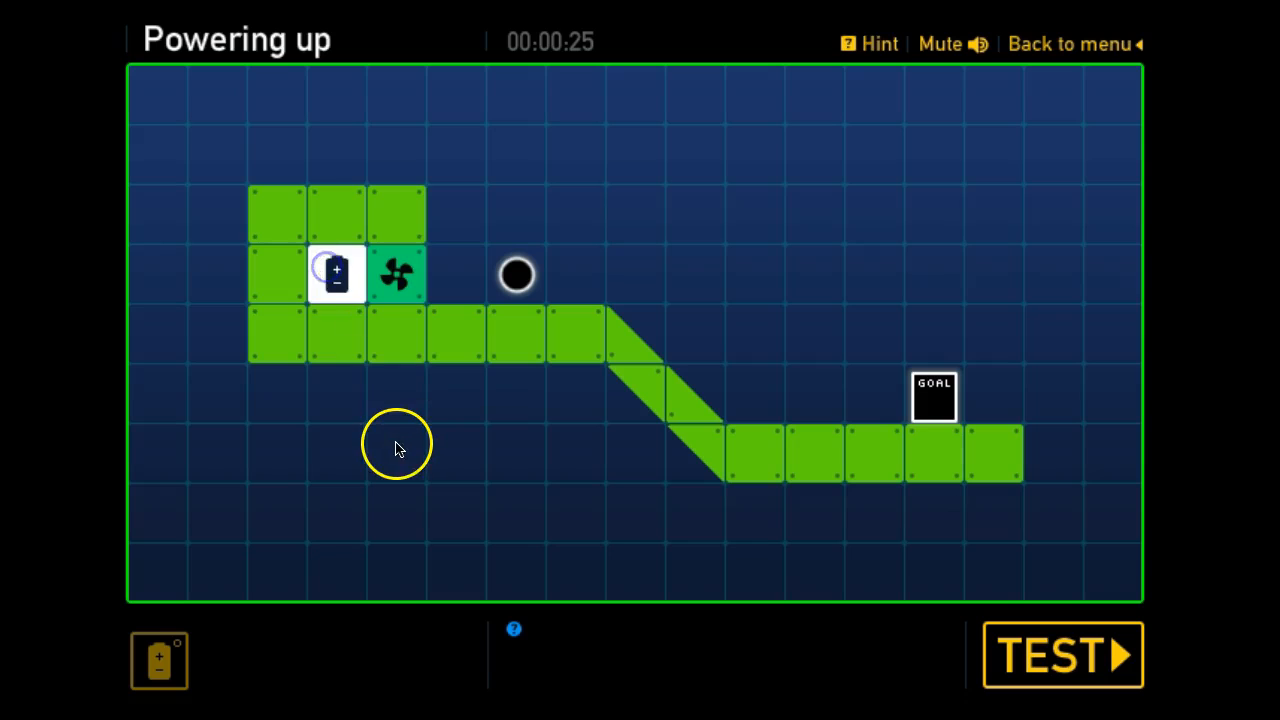
{"action": "mouse_move", "coordinate": [690, 535]}
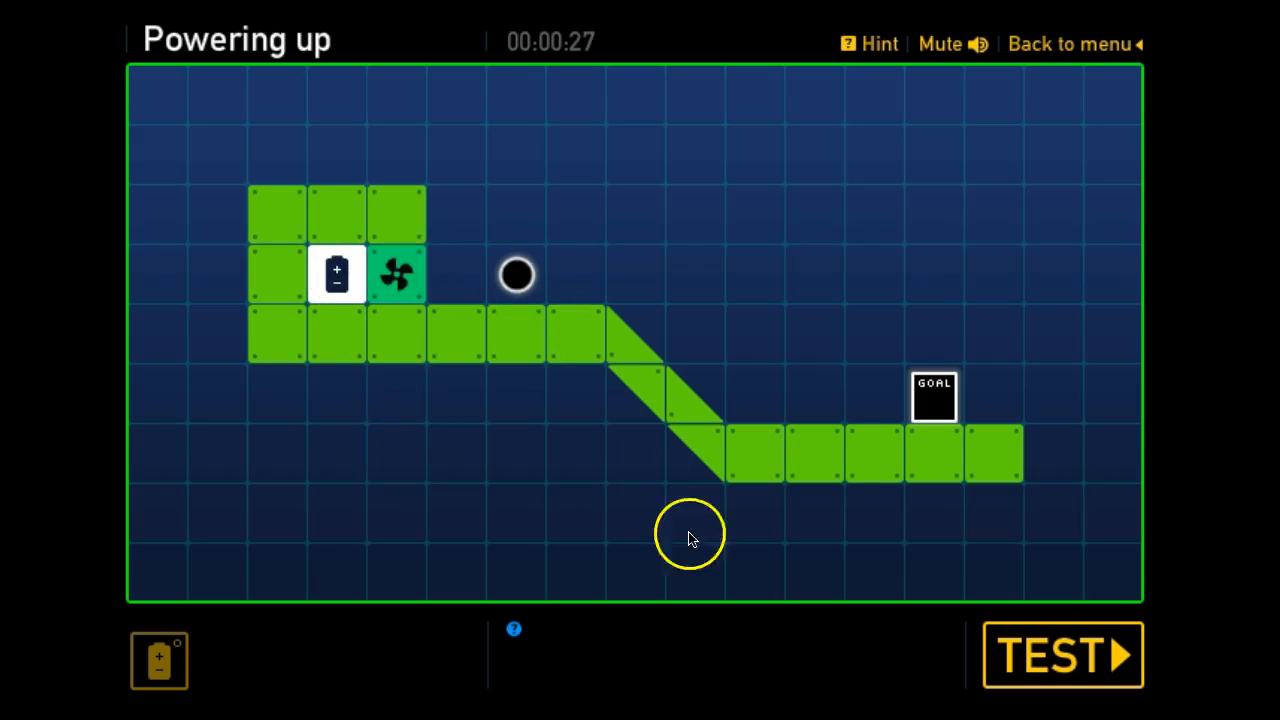
{"action": "left_click", "coordinate": [1062, 655]}
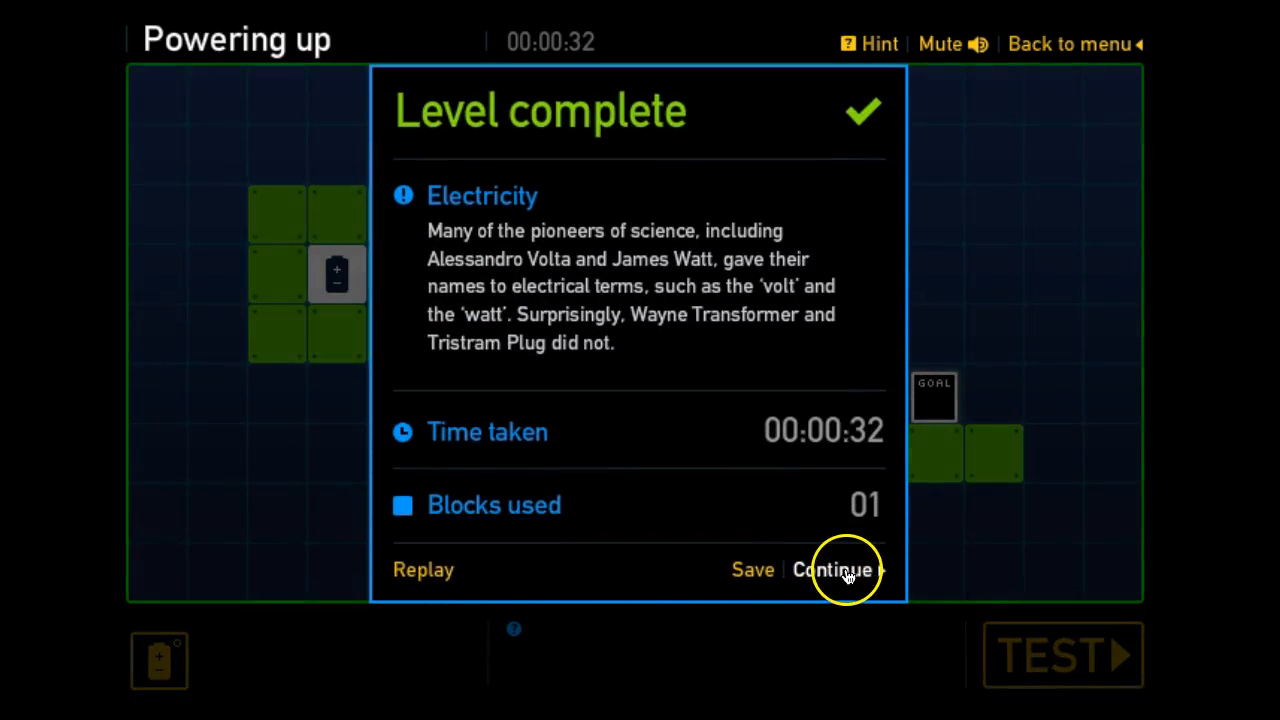
Enter Lights and mirrors, watch the torch beam on a test, and place the mirror in its path.
{"action": "left_click", "coordinate": [832, 569]}
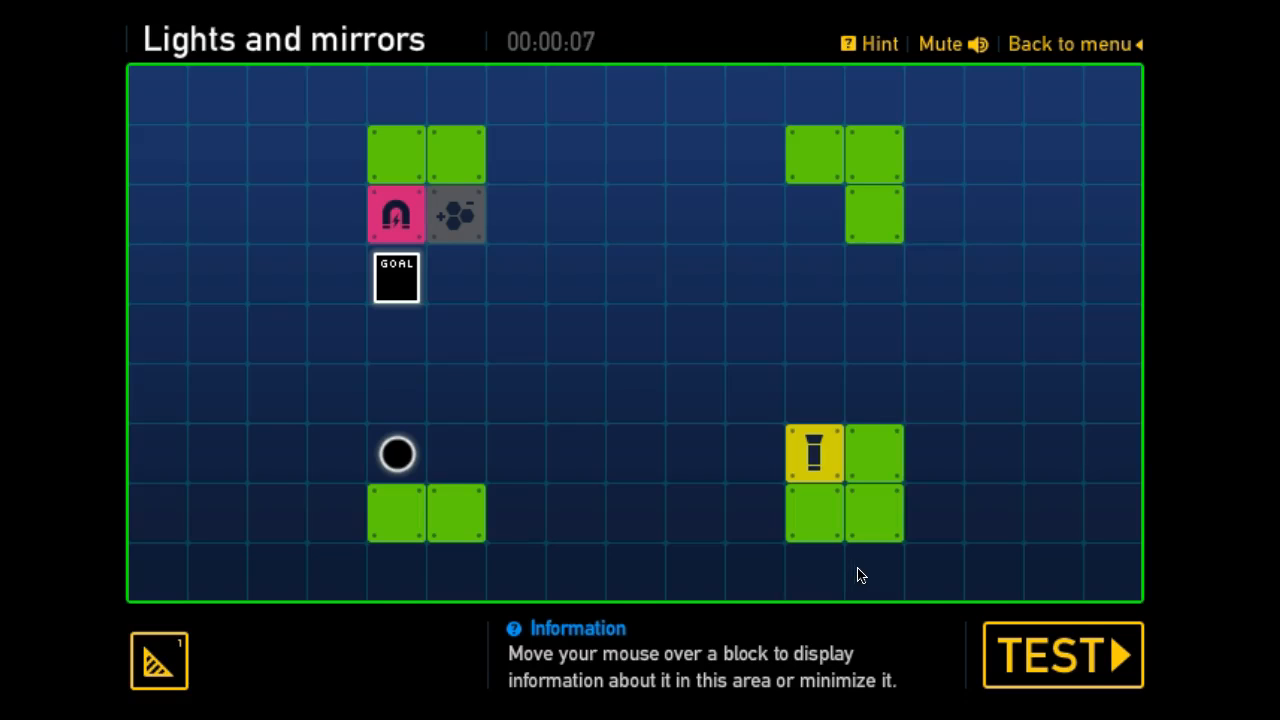
{"action": "left_click", "coordinate": [1062, 655]}
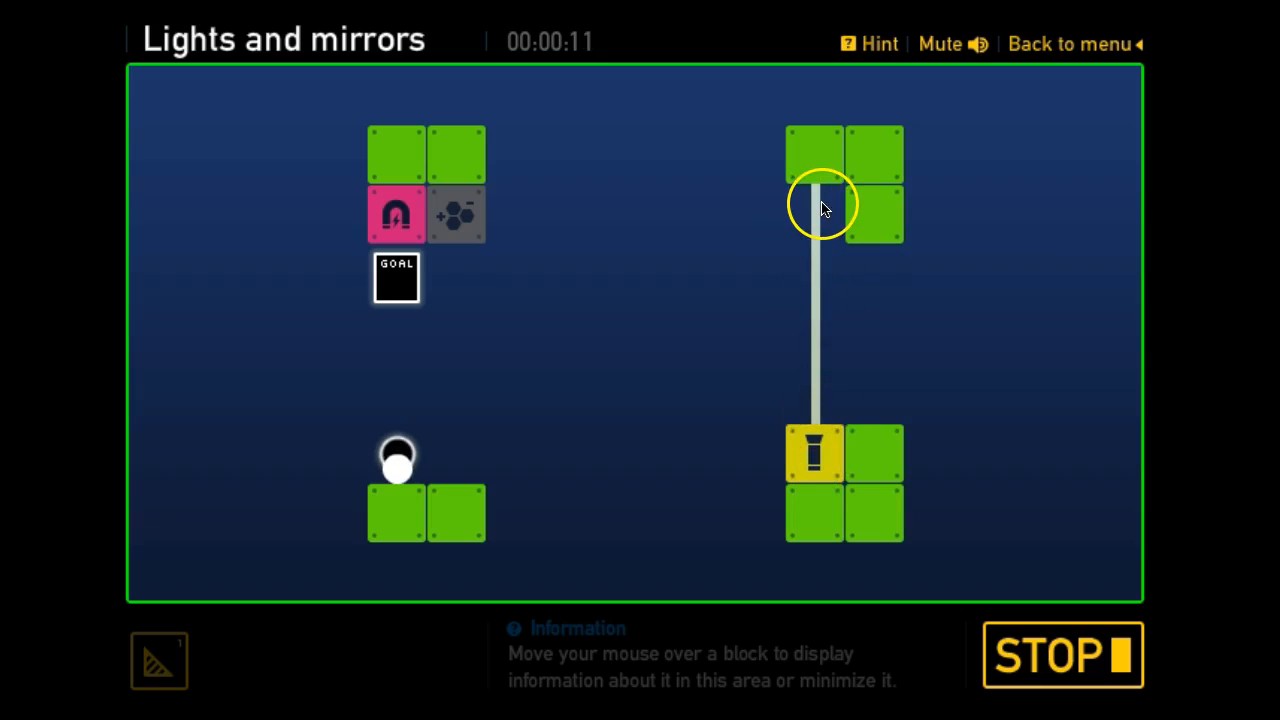
{"action": "mouse_move", "coordinate": [715, 205]}
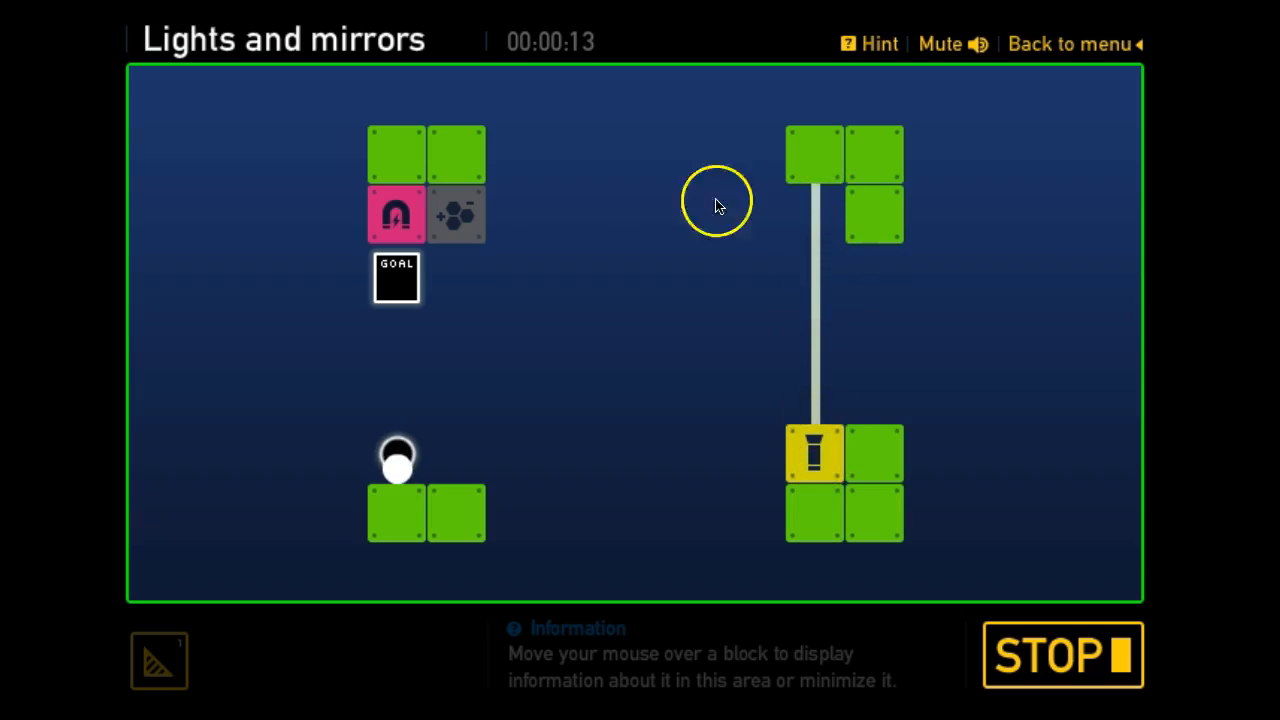
{"action": "mouse_move", "coordinate": [668, 478]}
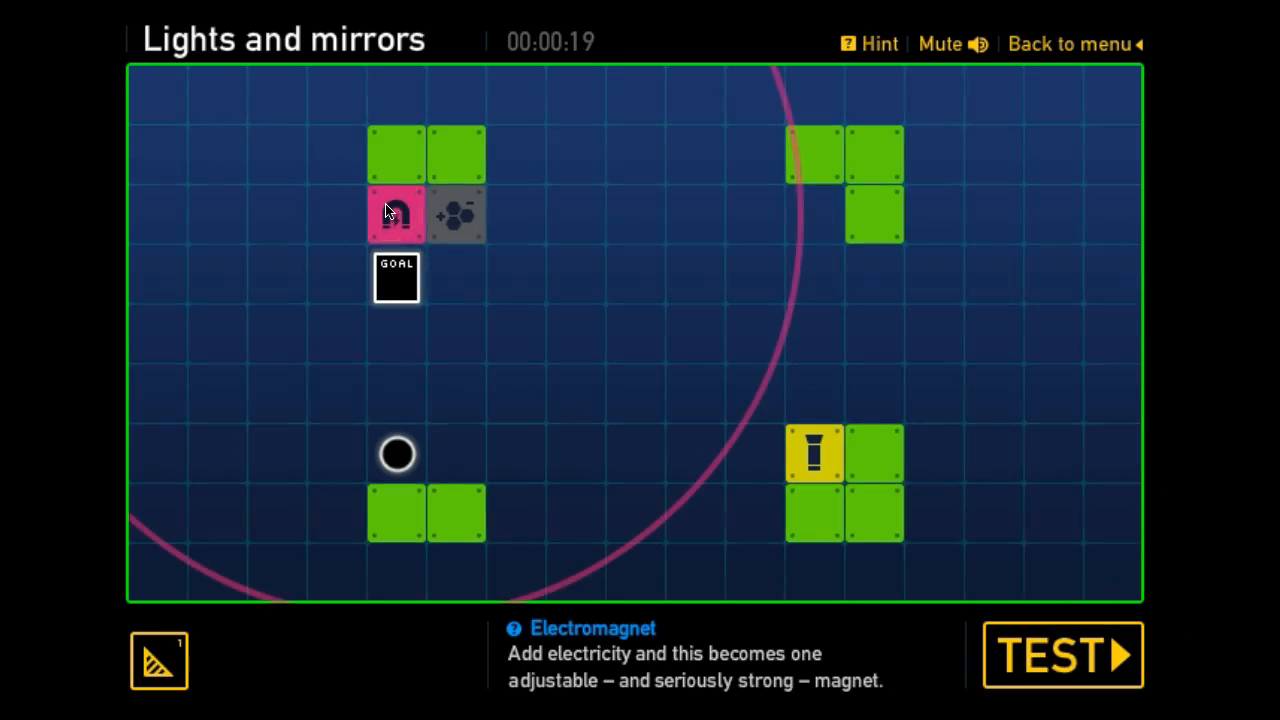
{"action": "left_click", "coordinate": [396, 216]}
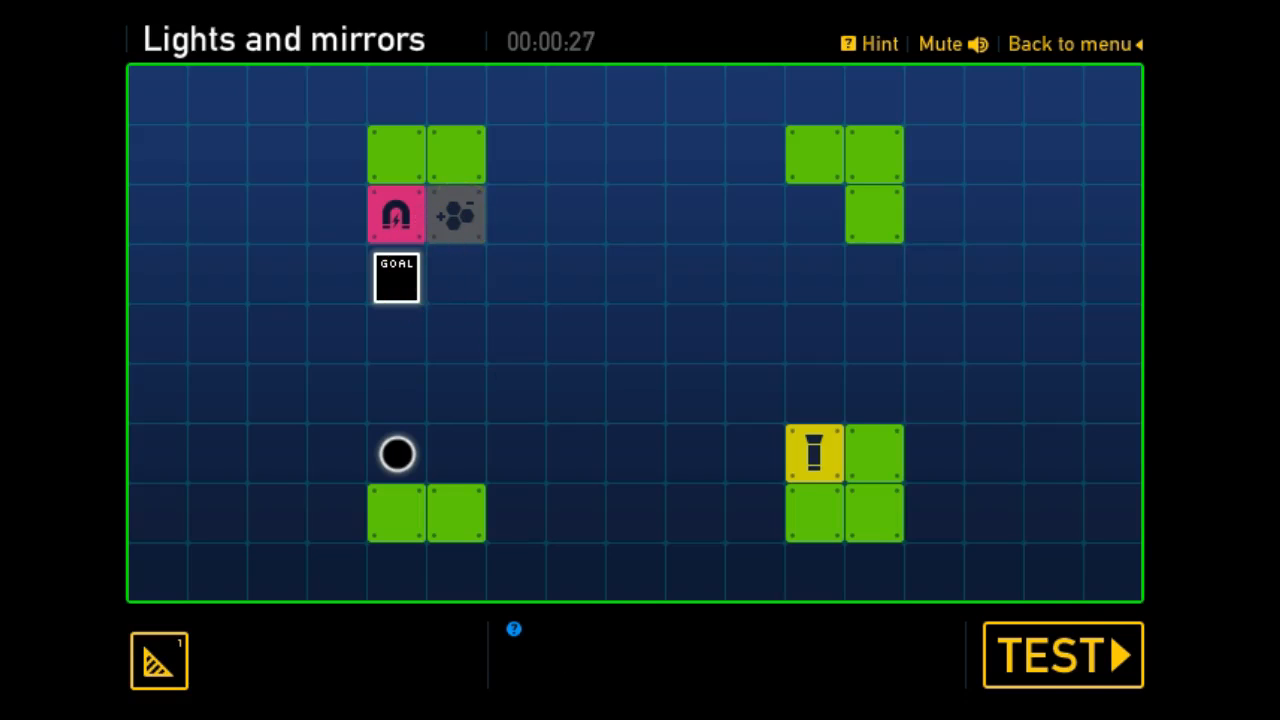
{"action": "left_click", "coordinate": [1060, 655]}
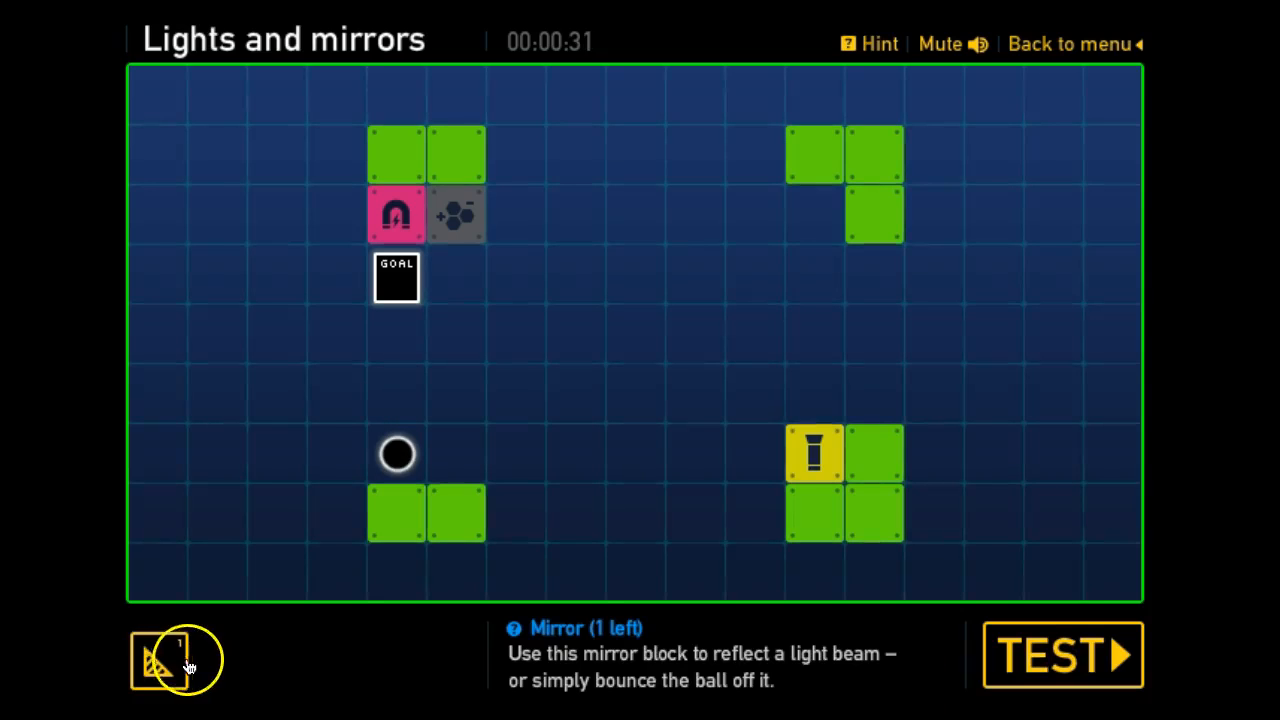
{"action": "left_click_drag", "start_coordinate": [175, 660], "coordinate": [395, 610]}
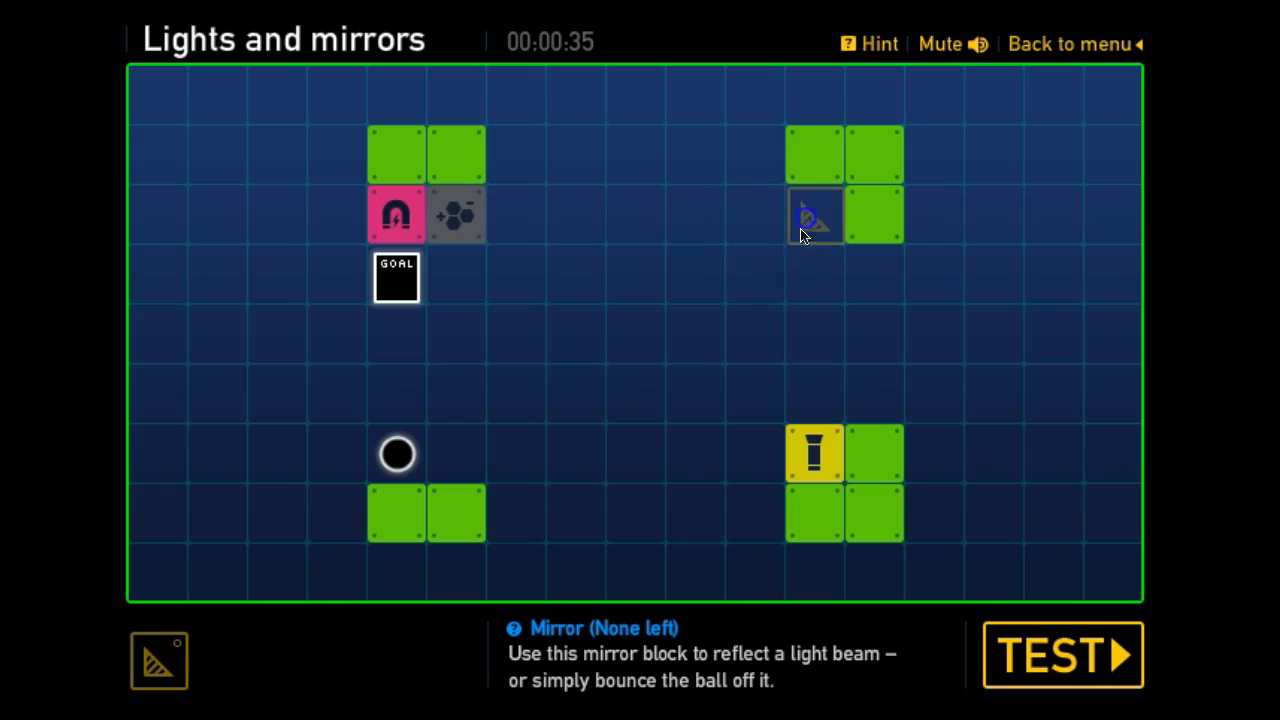
Rotate the mirror to reflect the beam left, test to complete the level, and continue to Steam Power.
{"action": "left_click", "coordinate": [1062, 655]}
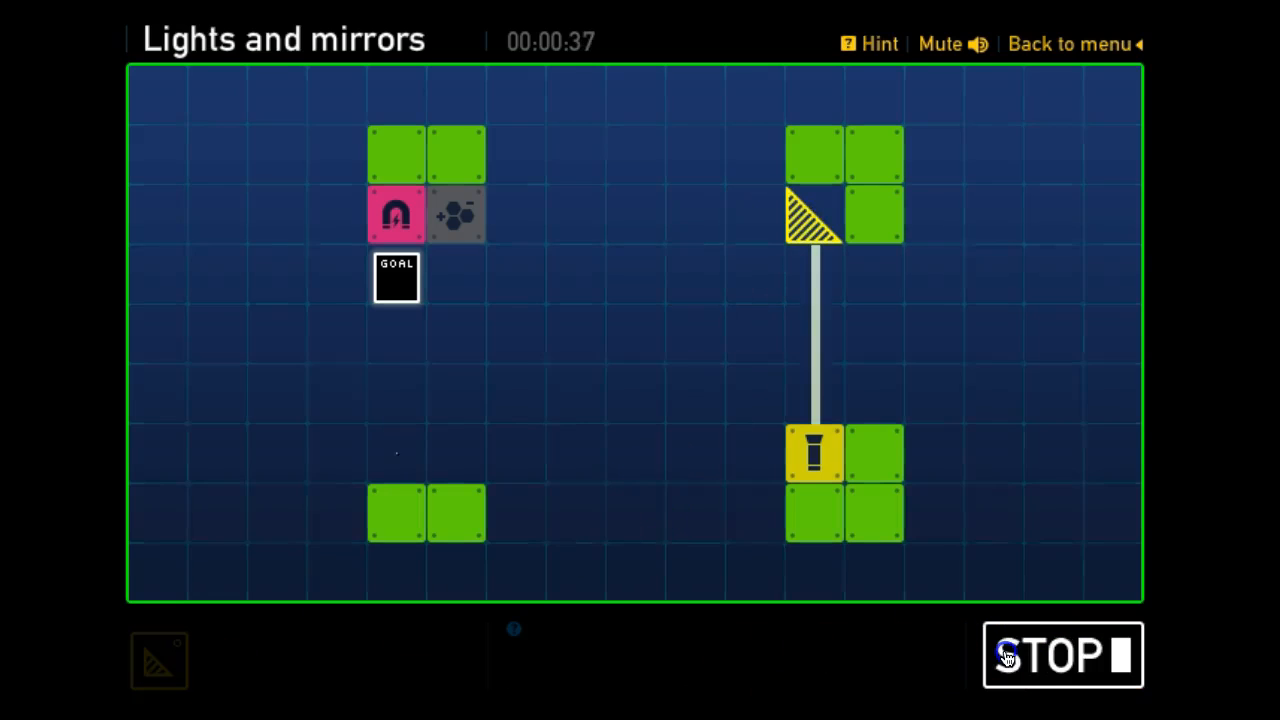
{"action": "left_click", "coordinate": [1062, 655]}
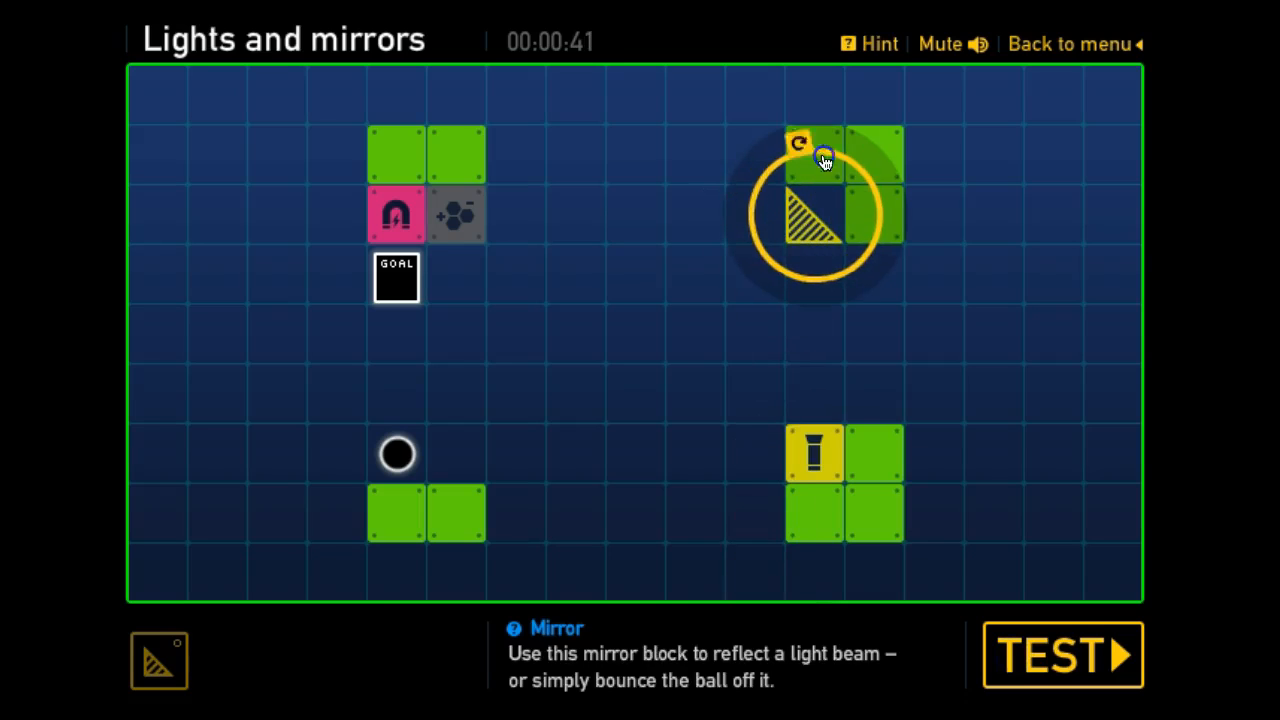
{"action": "left_click", "coordinate": [798, 143]}
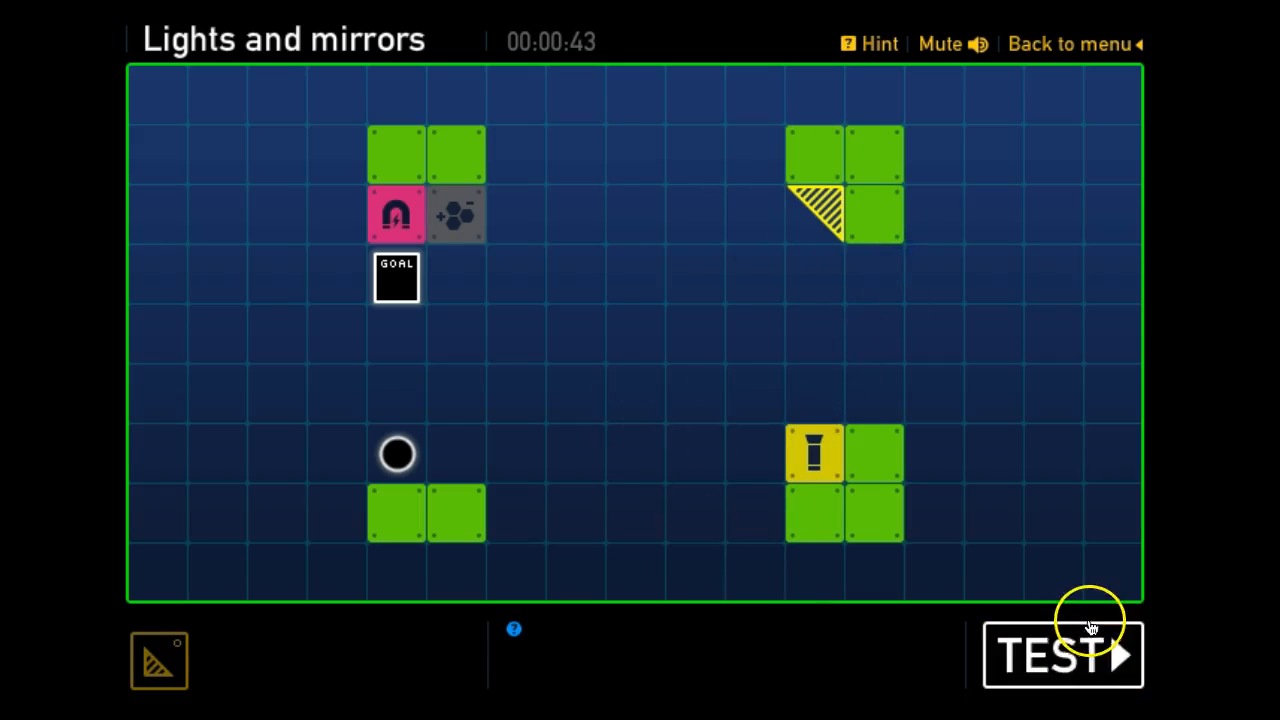
{"action": "left_click", "coordinate": [1062, 655]}
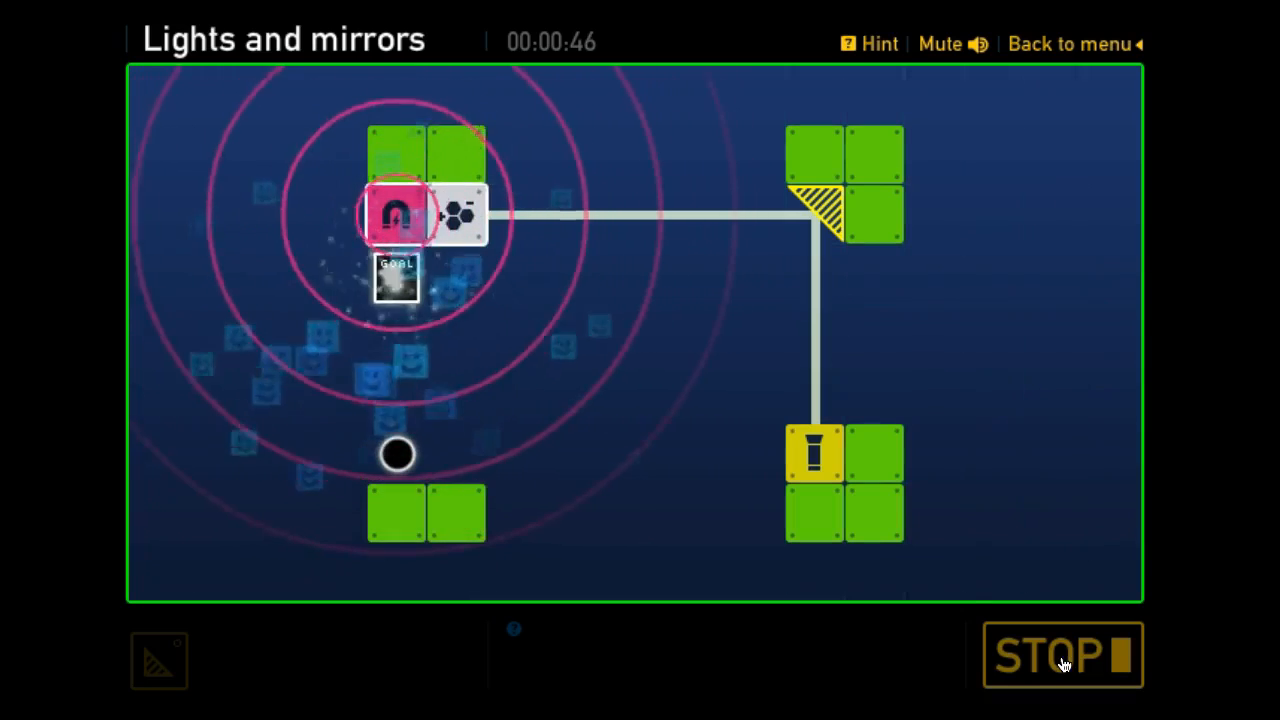
{"action": "left_click", "coordinate": [1062, 655]}
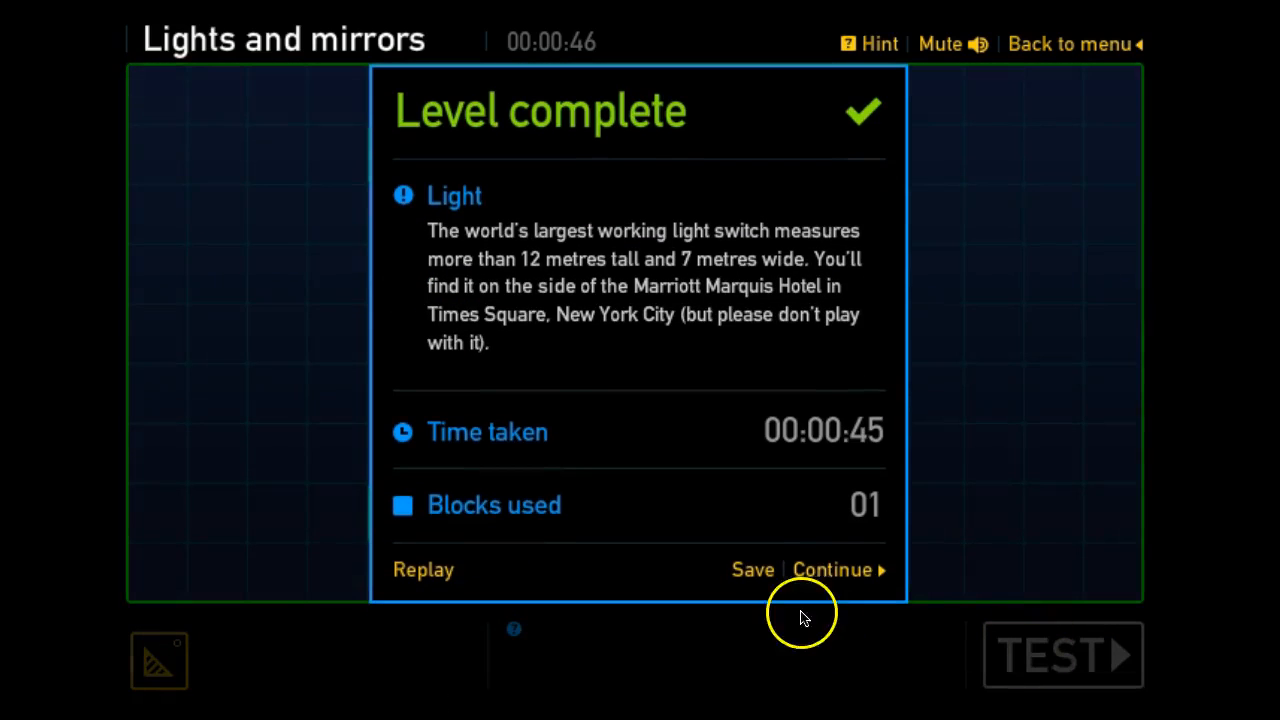
{"action": "left_click", "coordinate": [837, 569]}
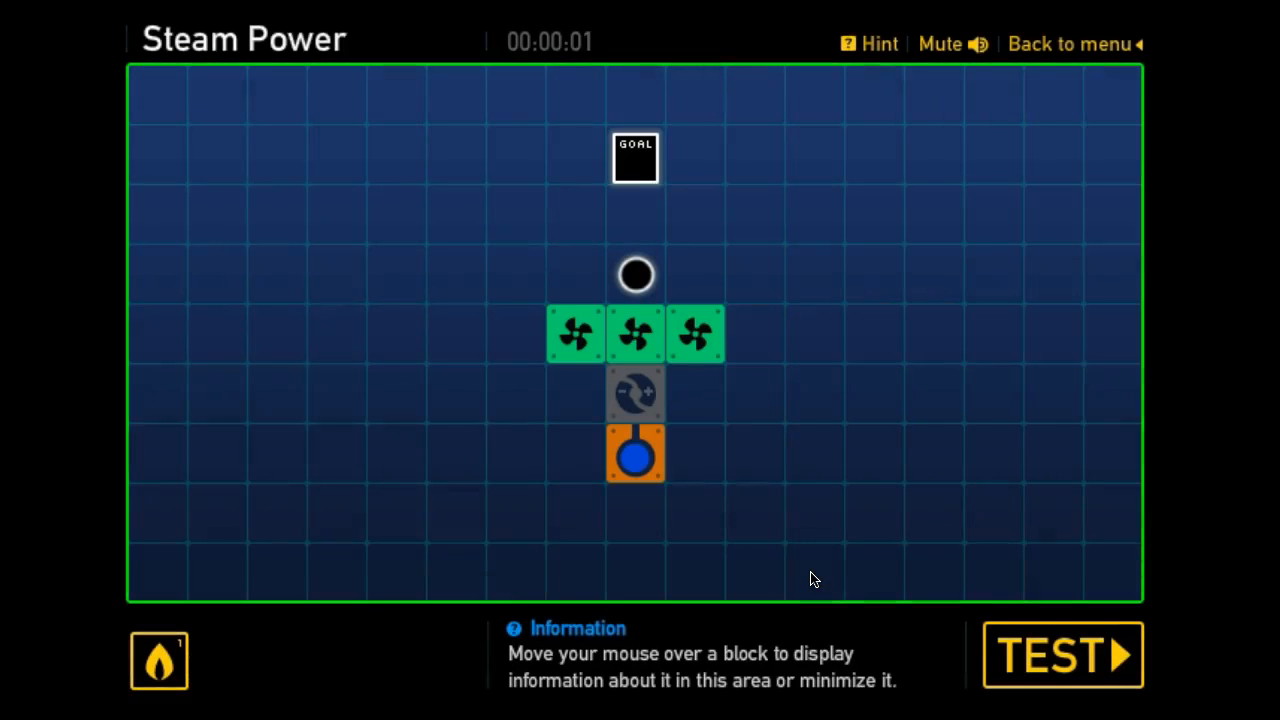